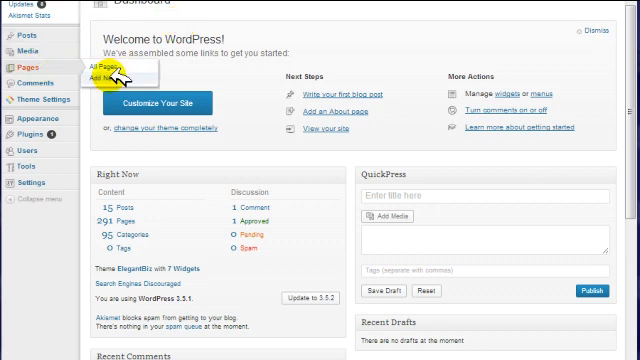
mouse_move(58, 66)
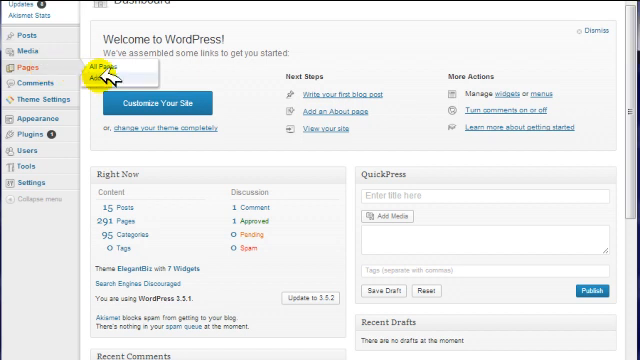
- Start a brand-new page from the dashboard's Pages menu
left_click(38, 80)
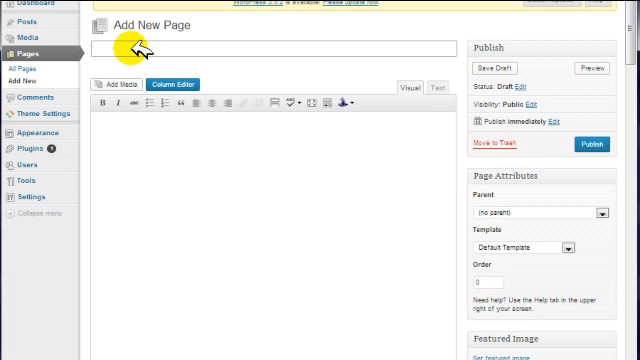
- Title the page 'Toms Monster Truck' and assign the Repair Order Summary template
type("T")
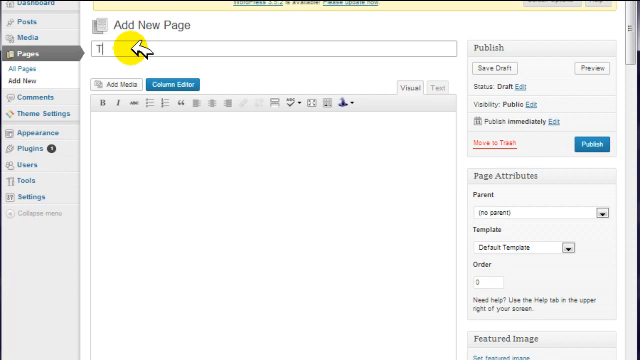
type("oms Master")
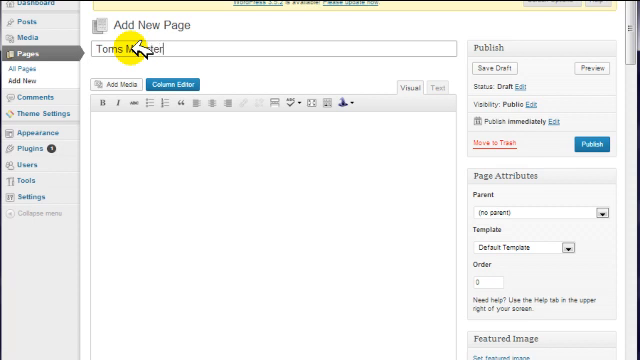
type("Truck")
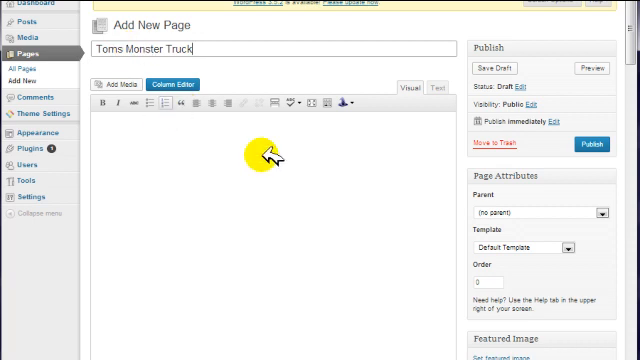
left_click(570, 248)
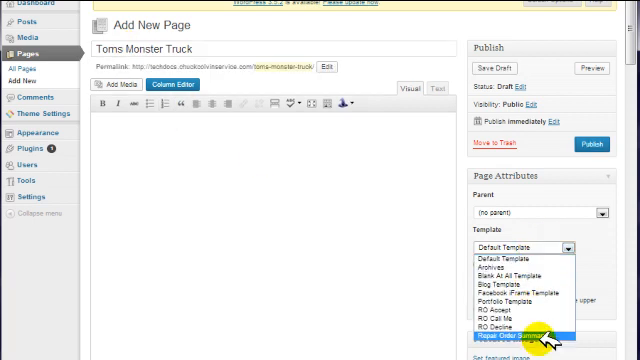
left_click(520, 338)
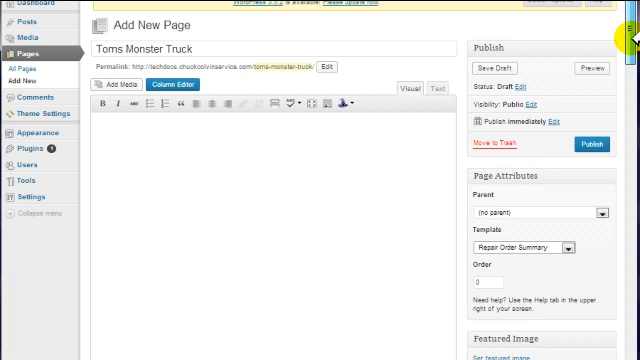
- Enter customer Tom Tester and pick repair date 2013-07-12 from the calendar
scroll("down", 3)
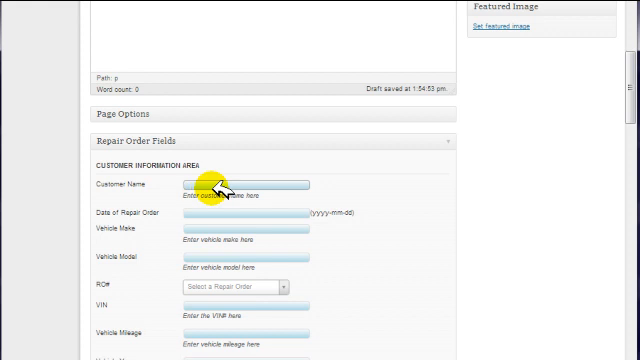
type("Tom Tester")
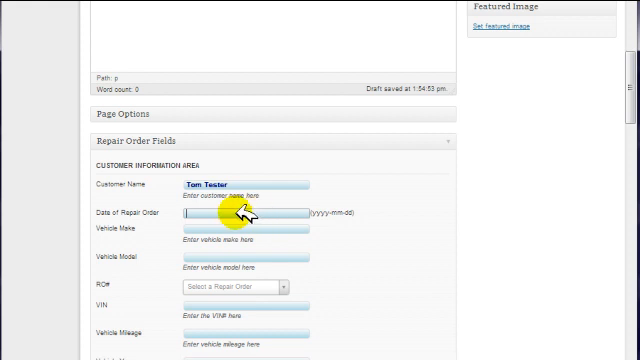
left_click(230, 212)
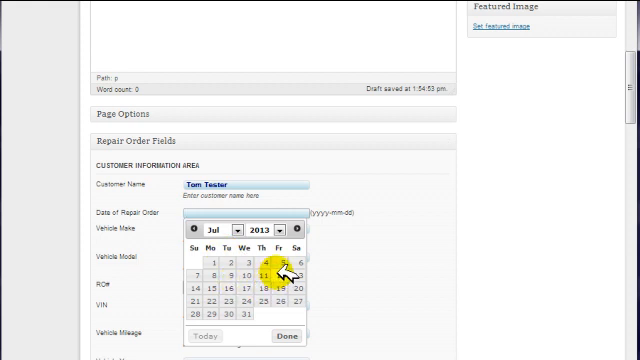
left_click(272, 266)
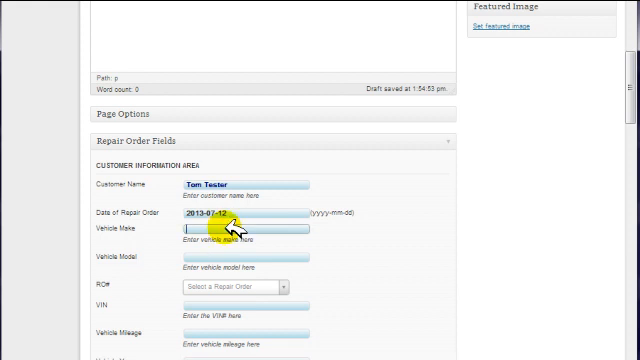
- Enter vehicle make Ford and model F-250
type("Fr")
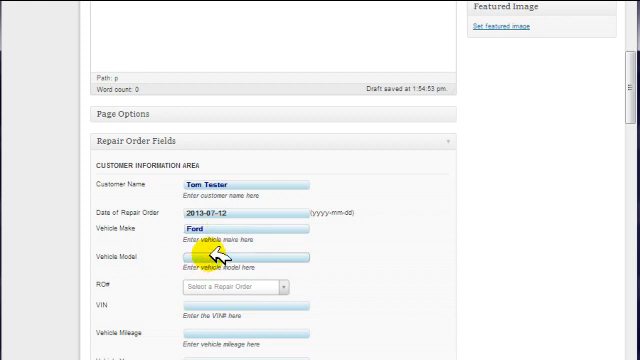
type("F-3")
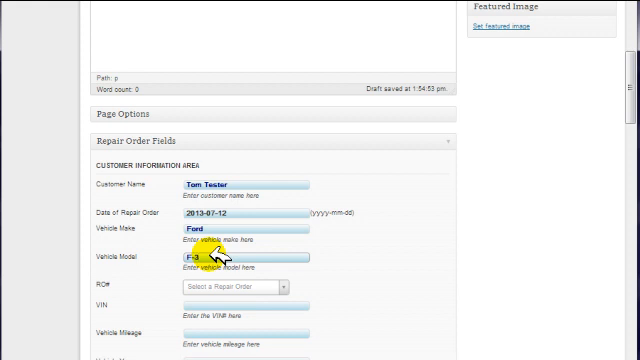
type("F-250")
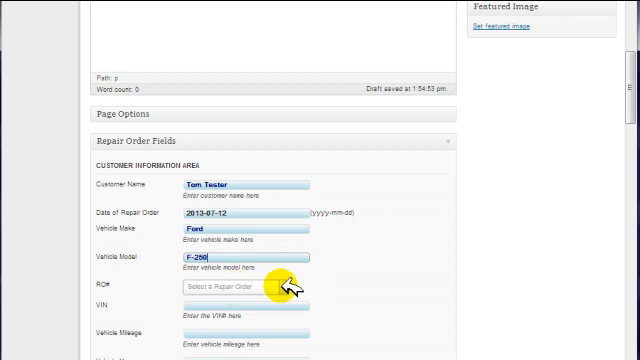
- Select the first repair order number (712013) from the RO# list
left_click(232, 288)
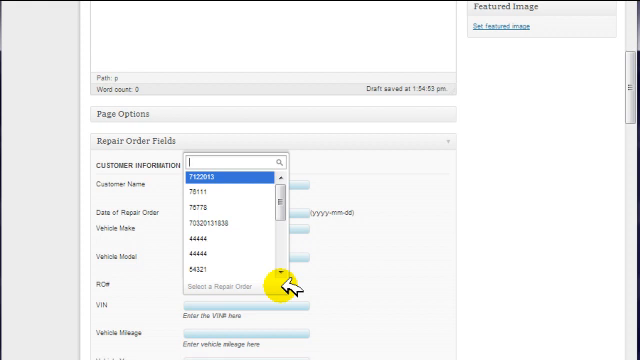
type("7")
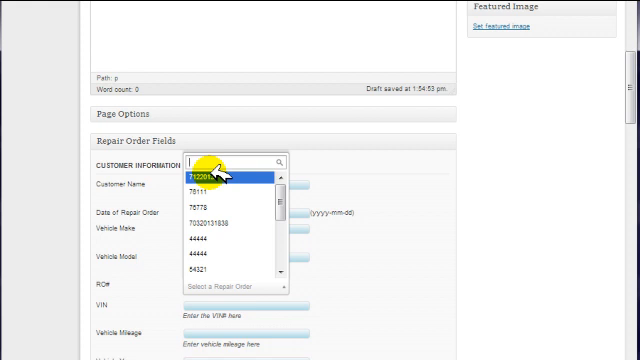
left_click(216, 174)
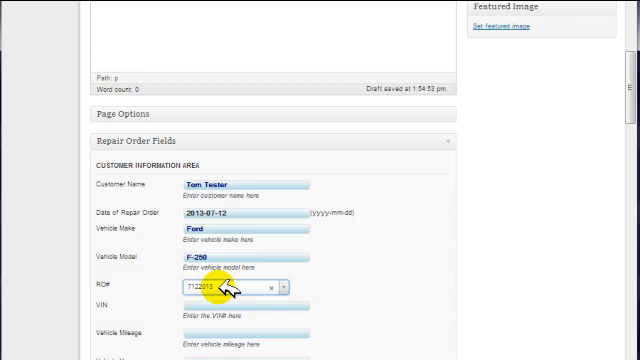
- Enter the vehicle's VIN starting 12345 and mileage 185,128
left_click(220, 296)
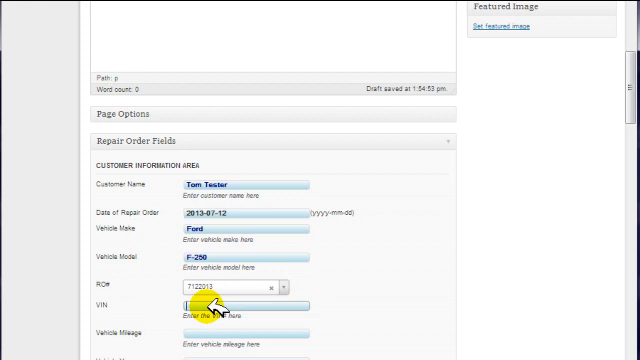
type("1234567890A234")
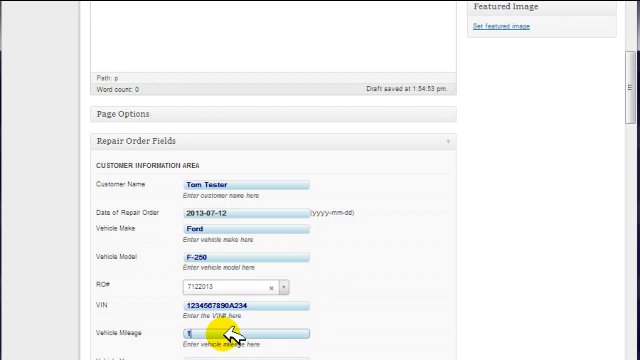
type("185,126")
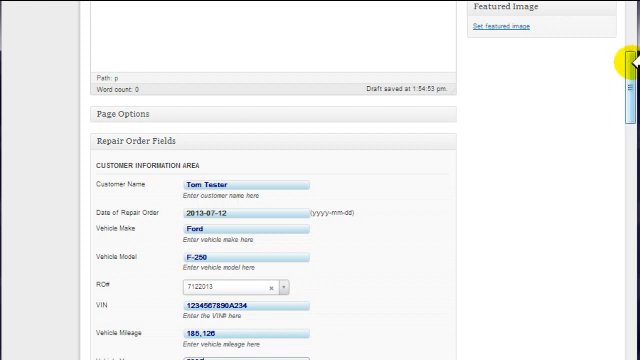
- Write the first line item: replace the master cylinder because it is leaking, reworded
scroll("down", 3)
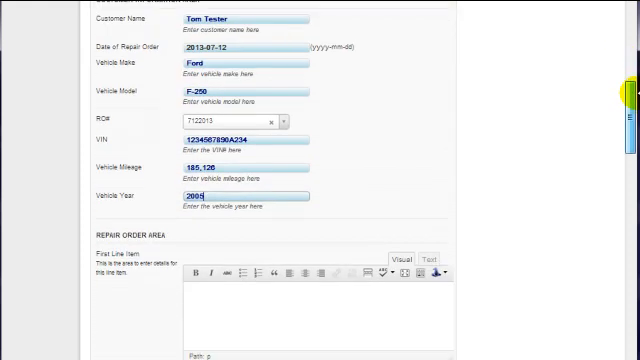
scroll("down", 3)
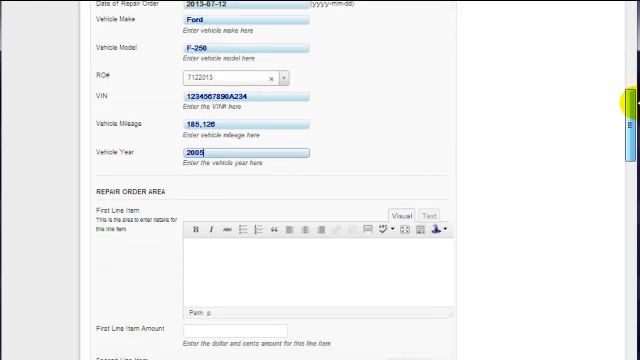
scroll("down", 3)
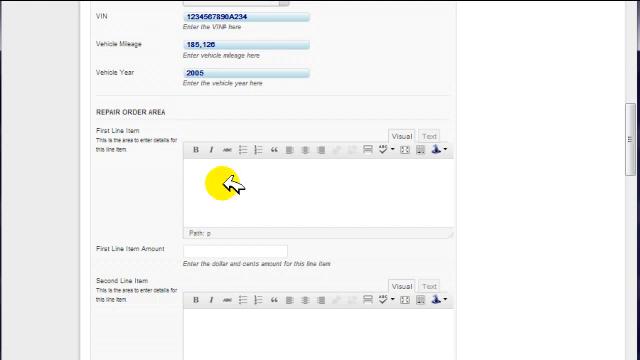
type("This is")
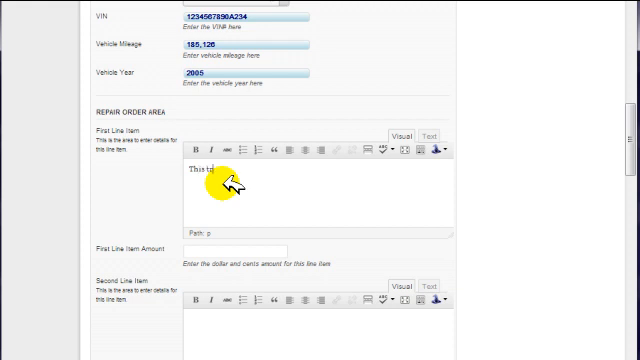
type("ruck needs")
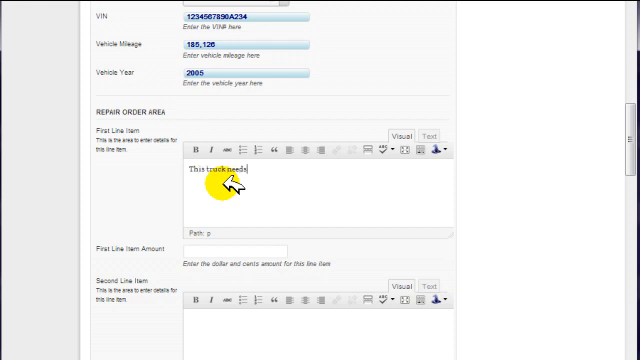
type("the master")
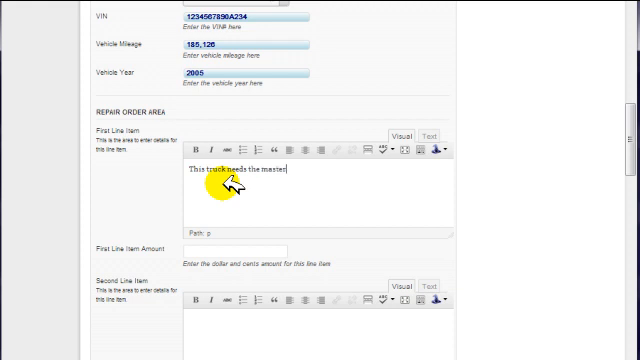
type("cyl")
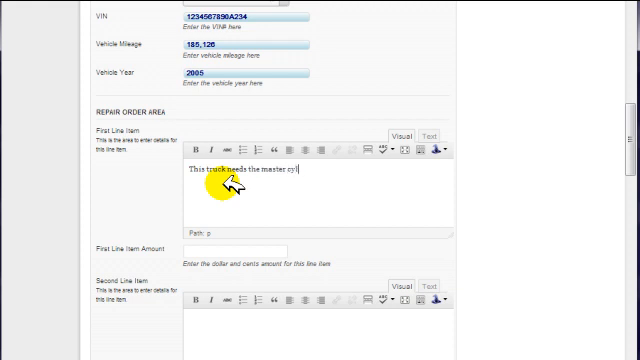
type("in")
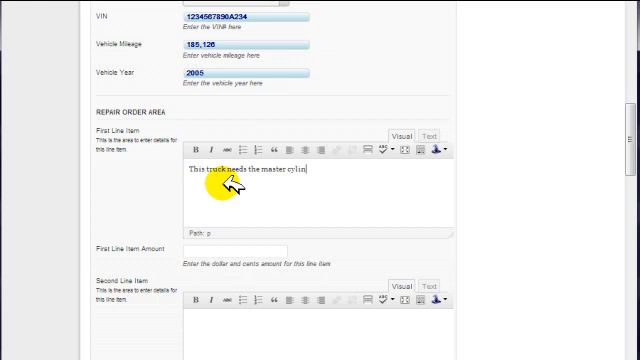
type("der replaced be")
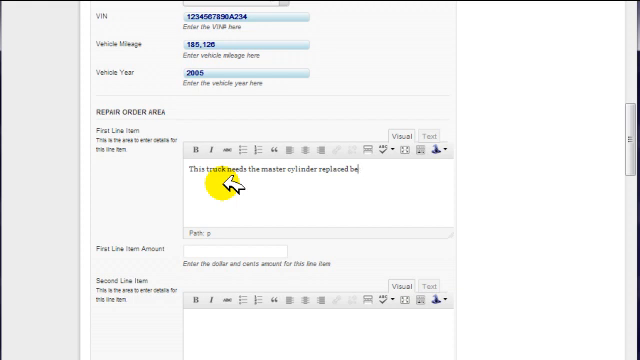
type("d")
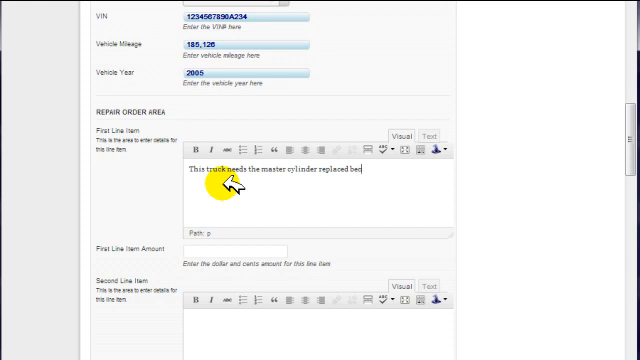
type("ause it is lea")
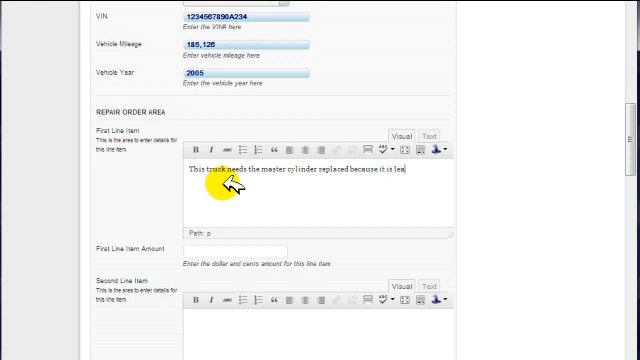
type("king.")
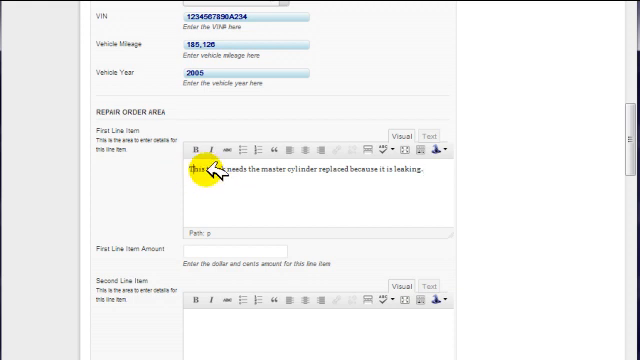
double_click(196, 170)
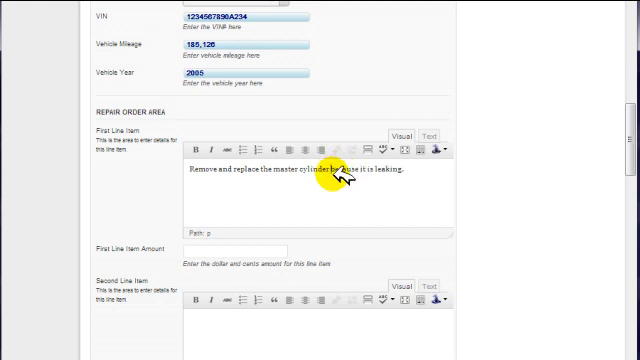
mouse_move(116, 300)
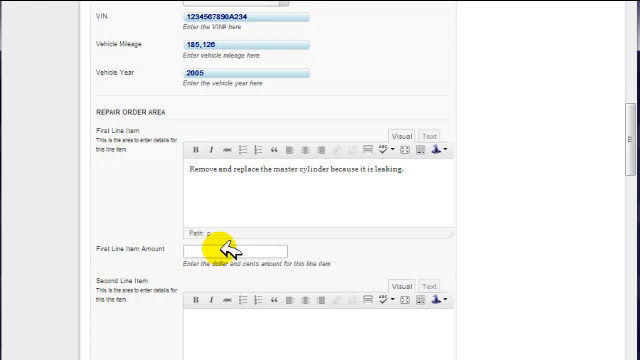
- Enter the first line item amount of 145
type("1")
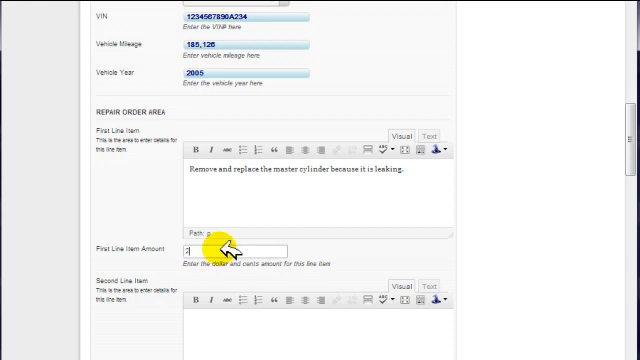
type("45.67")
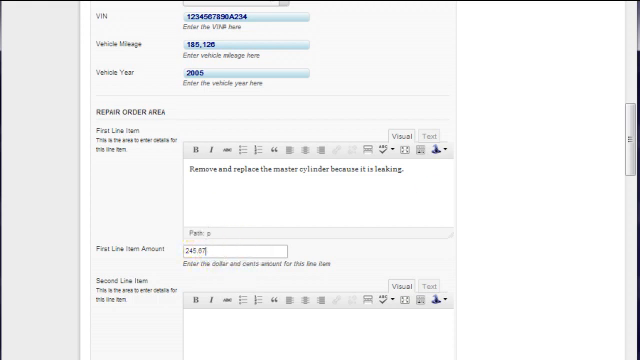
- Write the second line item: replace the four wheel cylinders because they are faulty
scroll("down", 3)
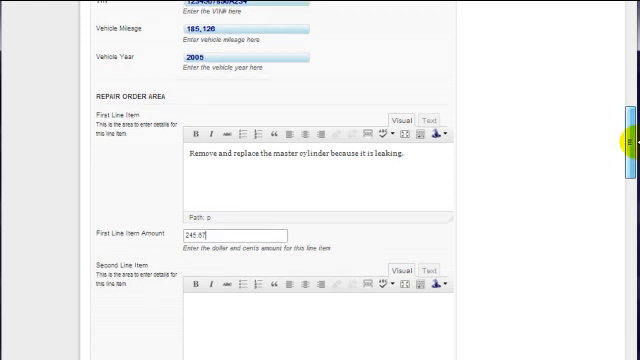
scroll("down", 3)
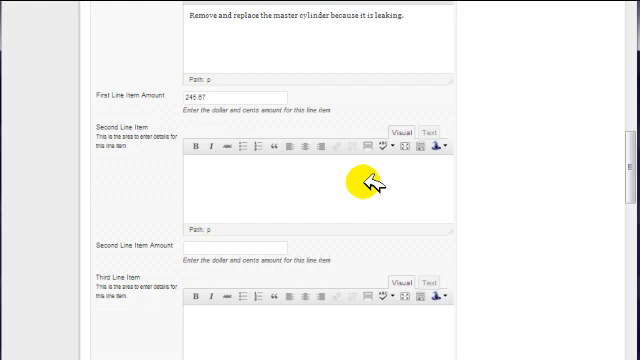
type("Repair")
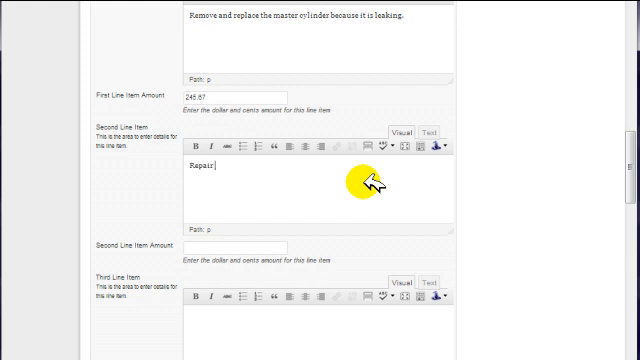
type("wheel")
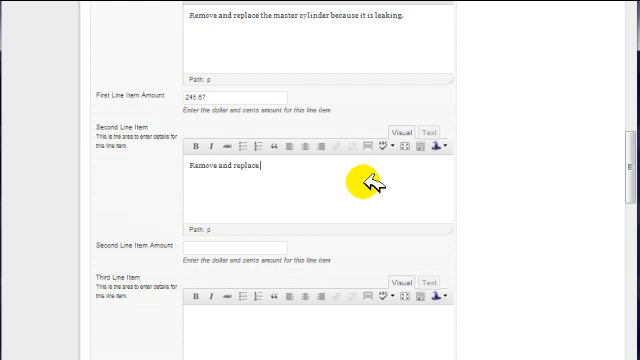
type("four wheel cl")
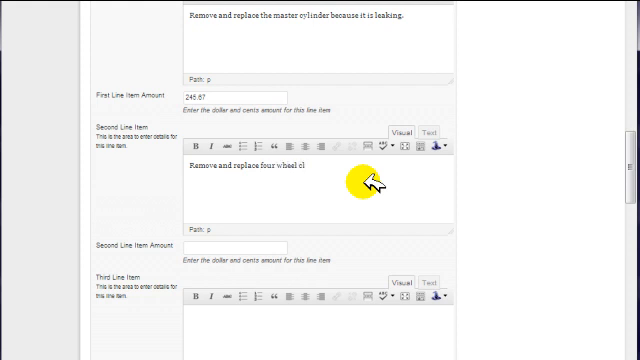
type("ylinders")
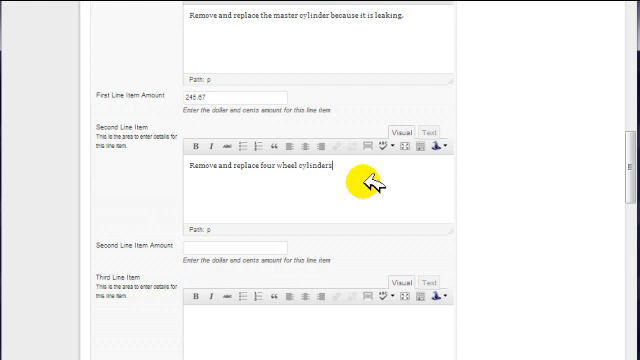
type("becua")
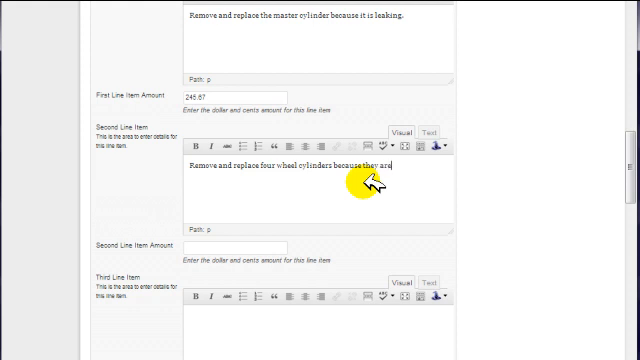
type("4")
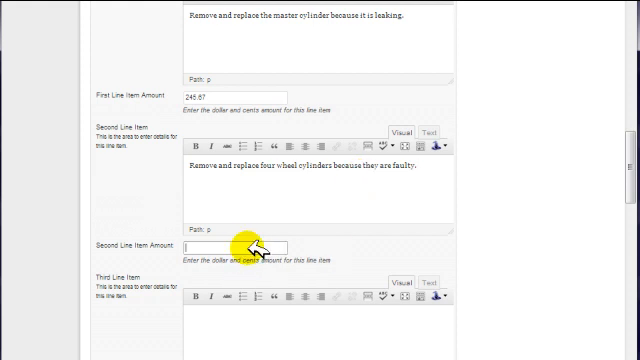
- Enter the second line item amount of 325.84
type("325.")
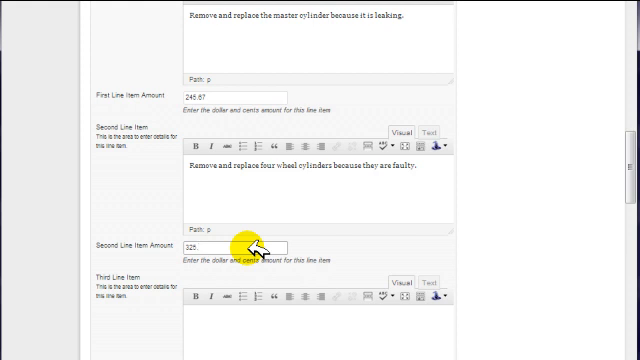
type("84")
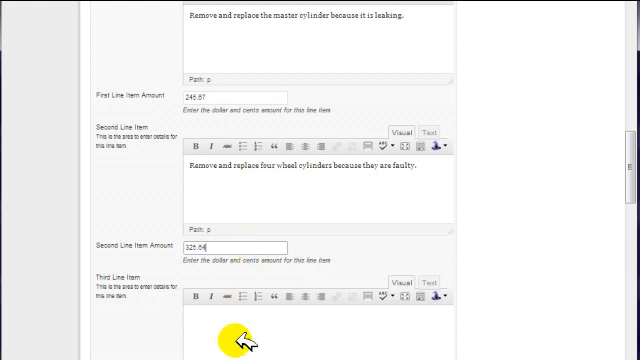
left_click(196, 312)
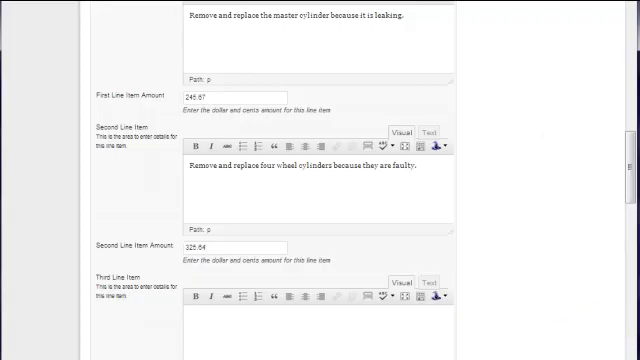
- Write the additional work note: windshield needs replacing due to cracks and chips
scroll("down", 3)
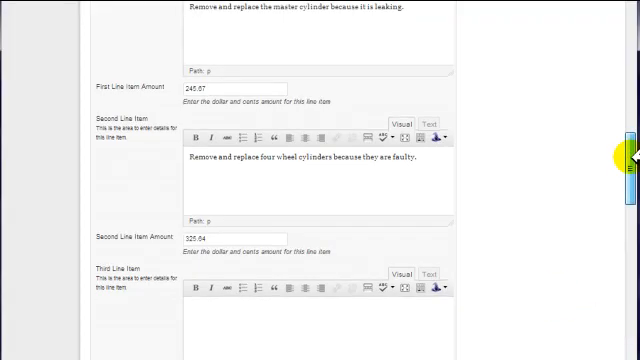
scroll("down", 3)
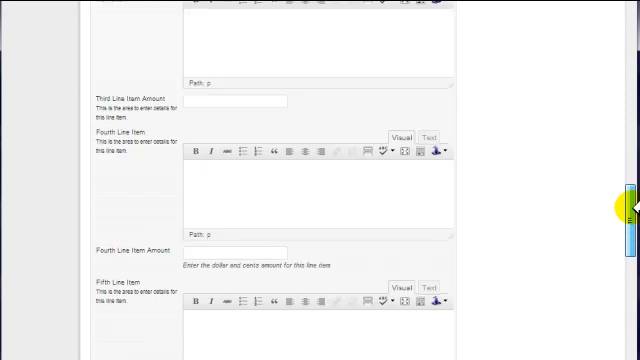
scroll("down", 3)
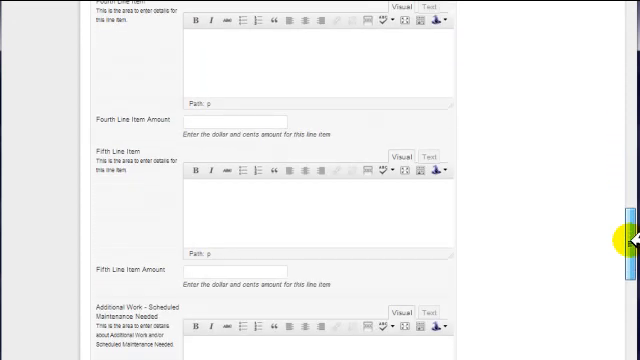
scroll("down", 3)
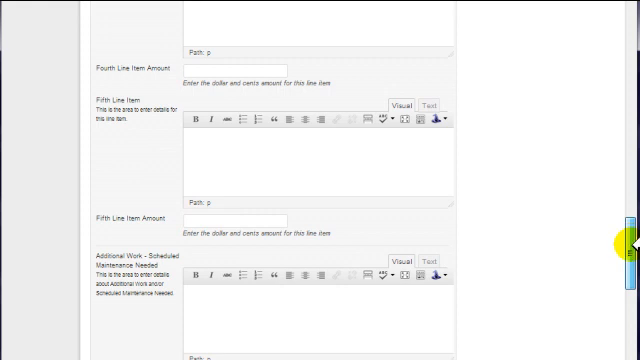
scroll("down", 3)
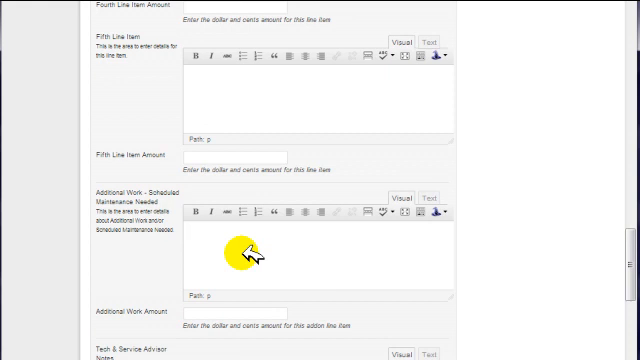
type("Windshield")
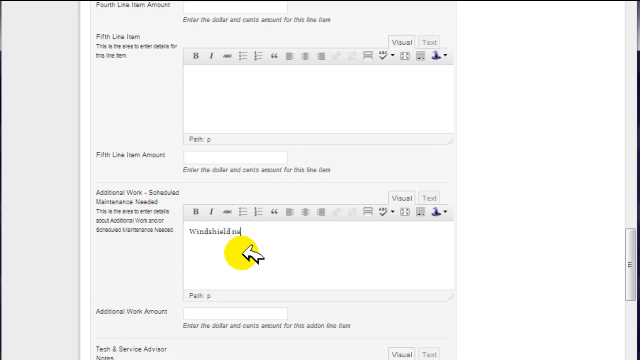
type("needs replaced due")
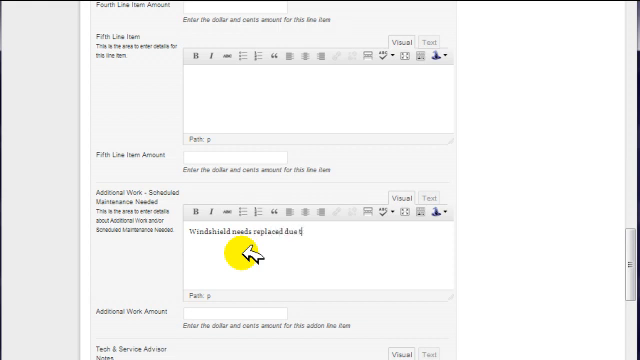
type("to")
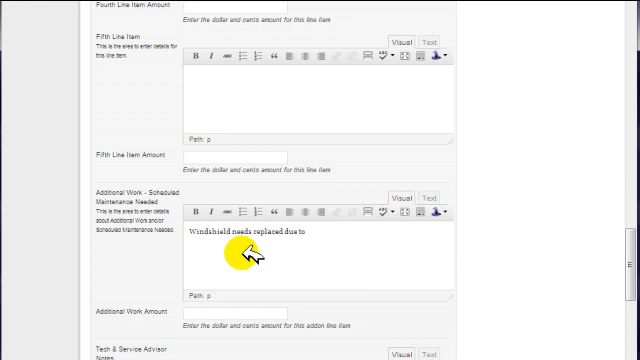
type("crack")
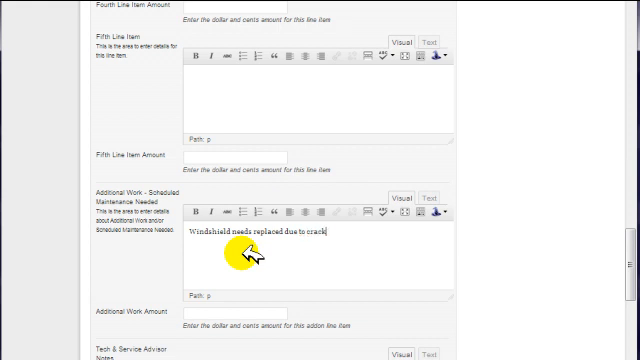
type("s and")
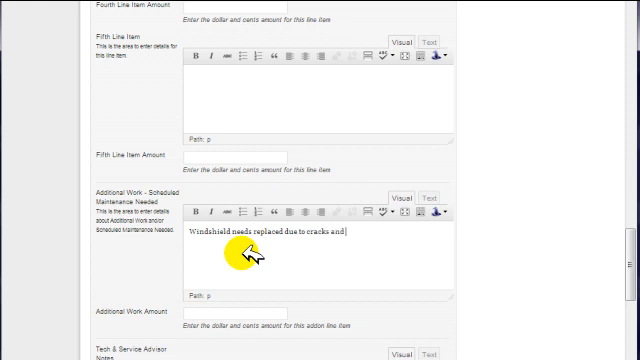
type("chis")
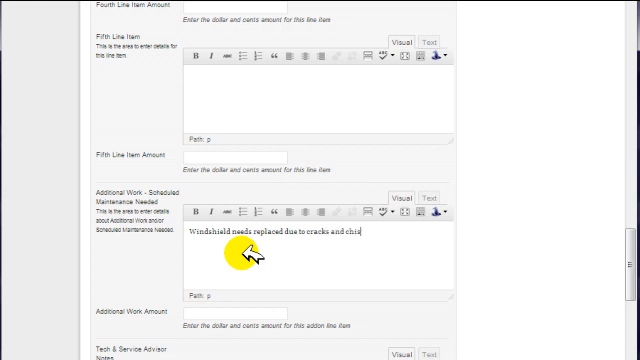
key("BackSpace")
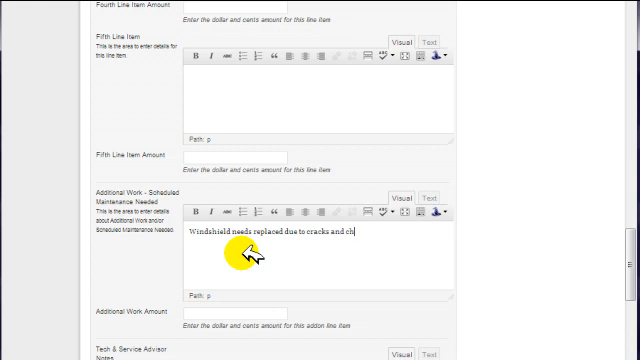
type("ips.")
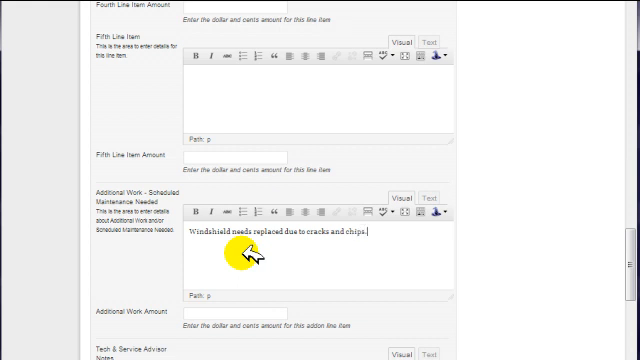
mouse_move(250, 312)
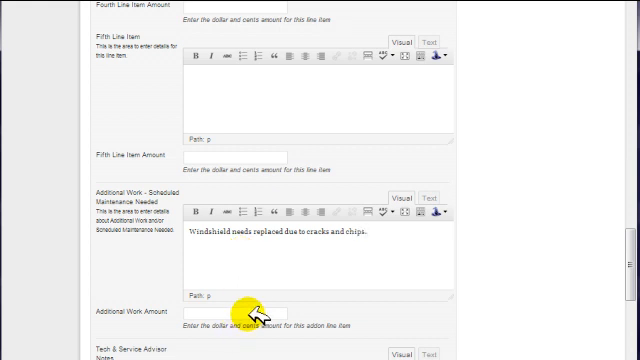
- Enter the additional work amount of 278.12
left_click(236, 314)
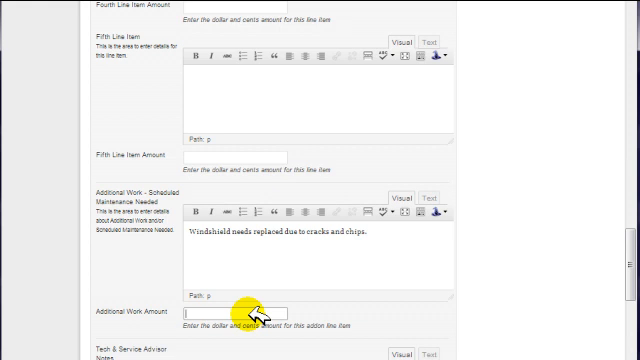
type("278.32")
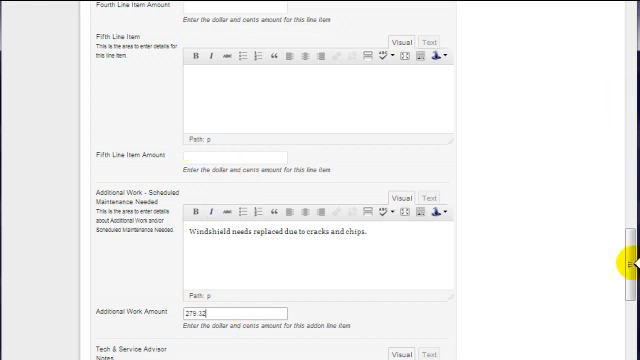
scroll("down", 3)
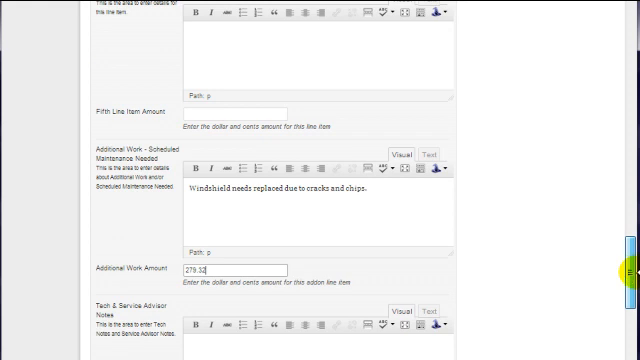
scroll("down", 3)
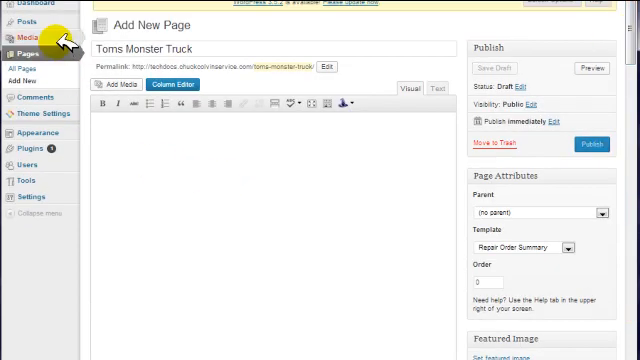
mouse_move(16, 14)
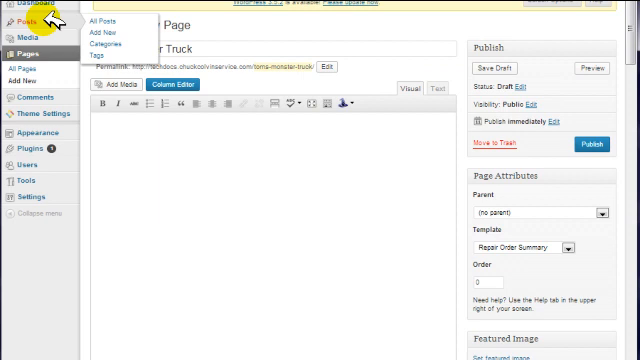
right_click(40, 16)
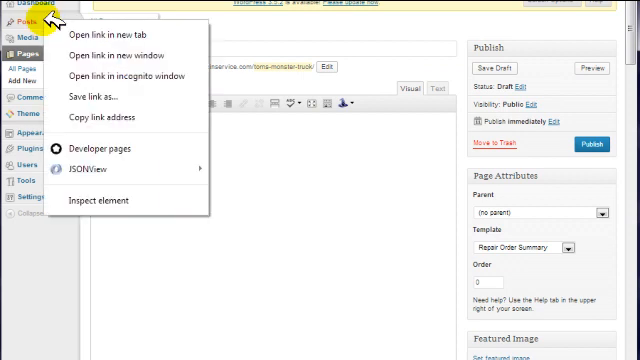
mouse_move(78, 32)
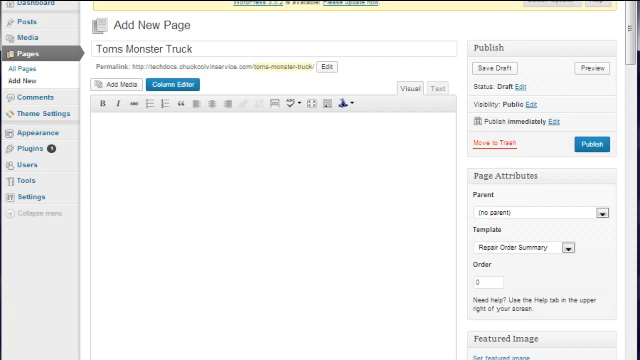
- Open an existing repair order post from the Posts list for editing
left_click(24, 22)
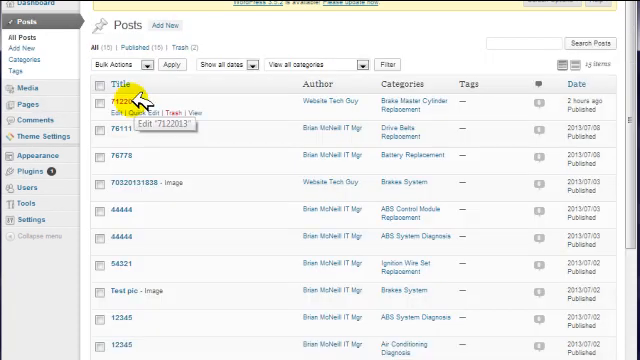
left_click(112, 100)
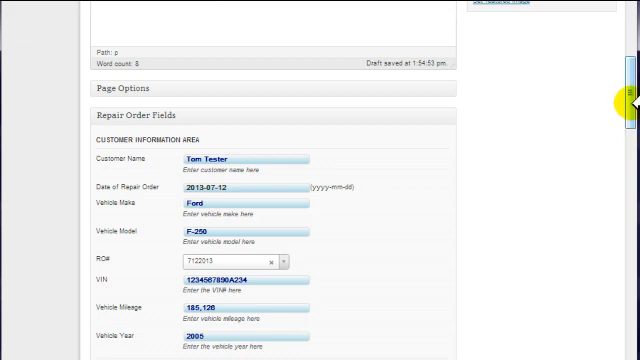
- Write in Tech & Service Advisor Notes that you can add whatever notes you like here
scroll("down", 3)
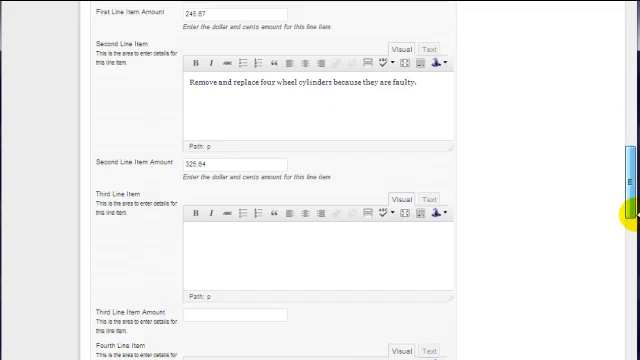
scroll("down", 3)
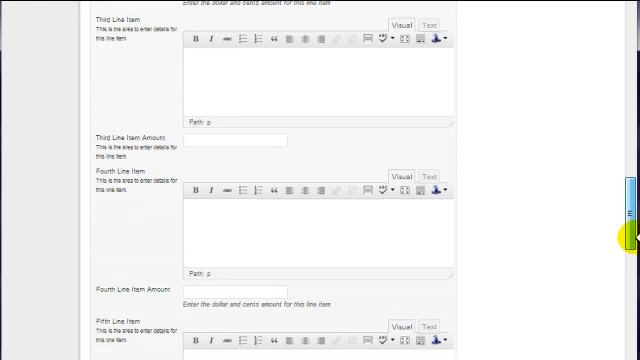
scroll("down", 3)
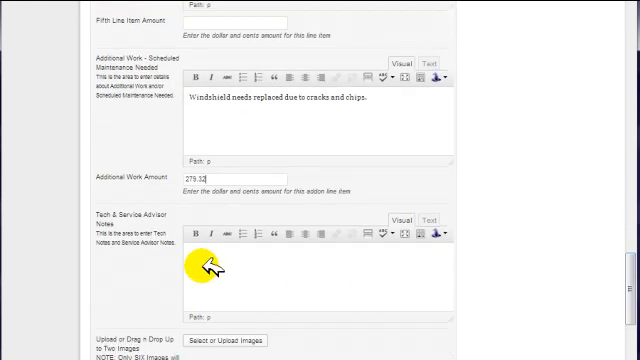
right_click(204, 264)
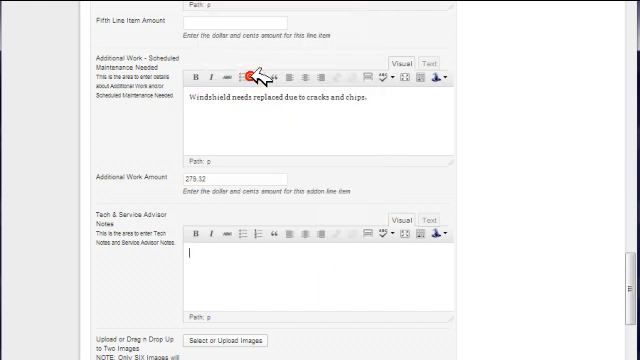
type("anything in here")
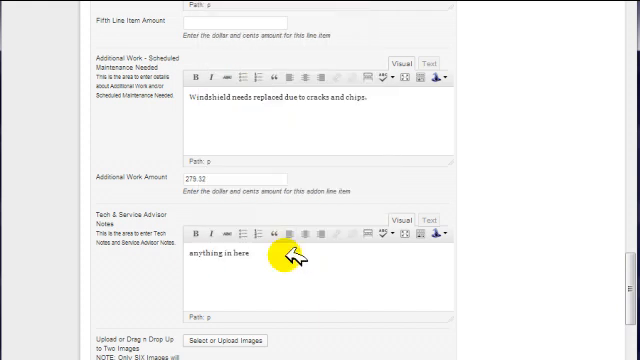
type(". You can")
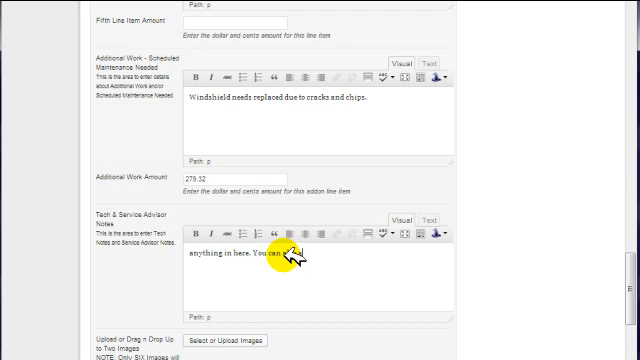
type("dd whatever")
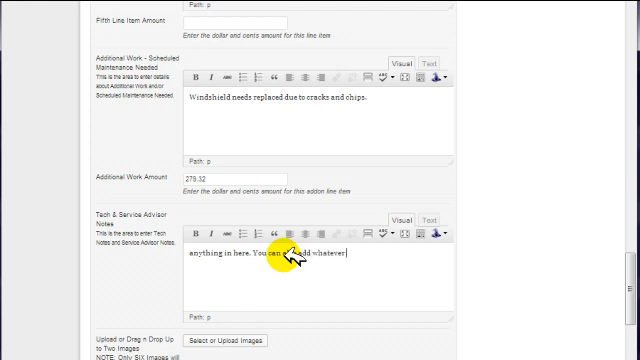
type("notes you would like to add")
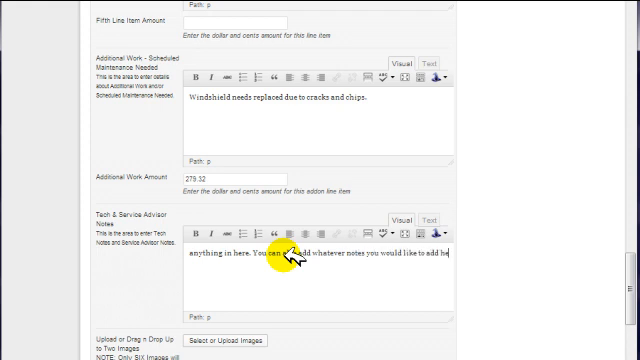
type("here also.")
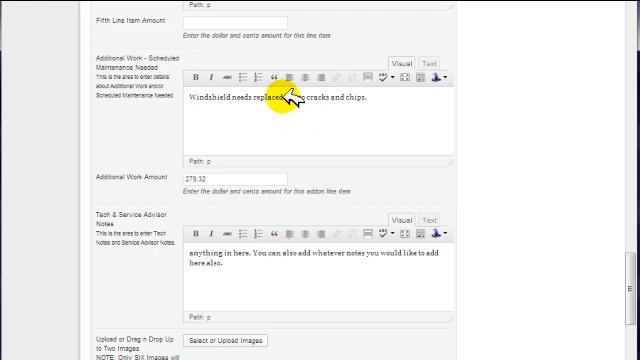
mouse_move(204, 100)
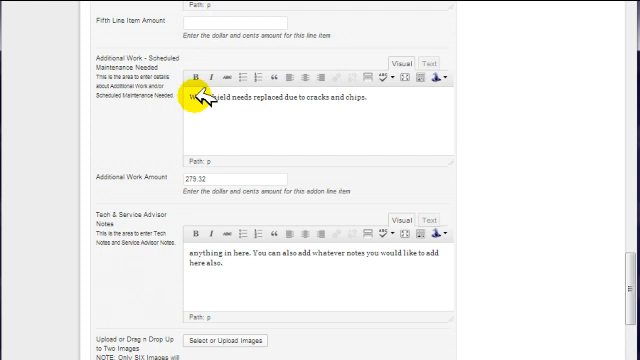
- Bold the word Windshield, then select 'whatever' in the notes
double_click(200, 100)
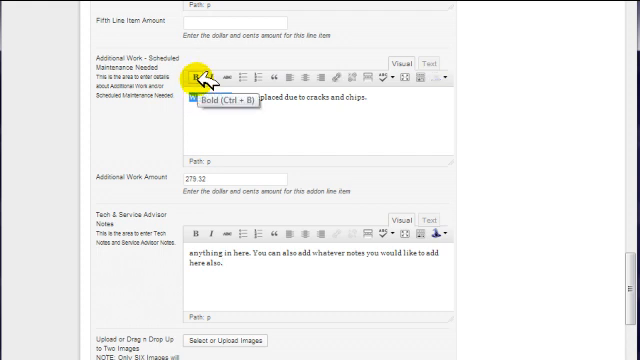
left_click(198, 76)
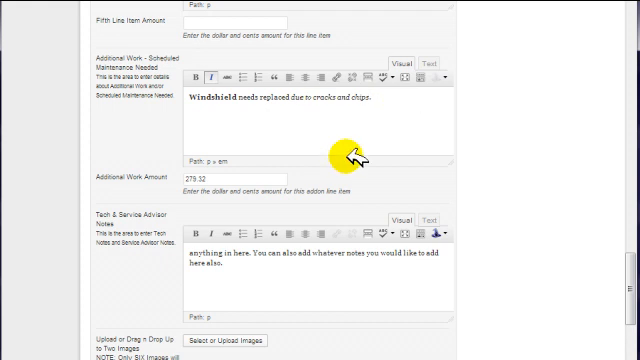
mouse_move(196, 252)
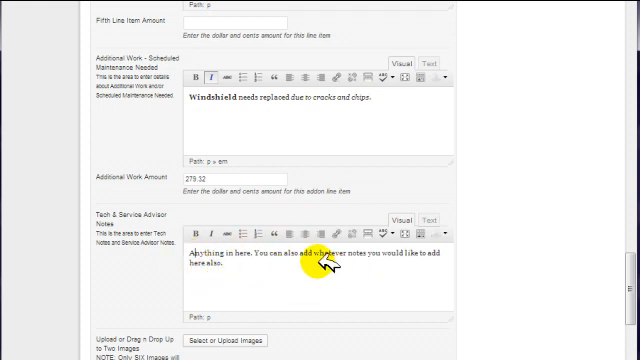
double_click(330, 252)
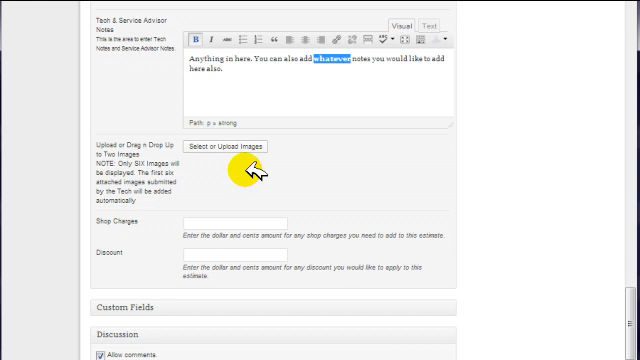
- Enter 37.50 as the repair order's shop charges
left_click(236, 220)
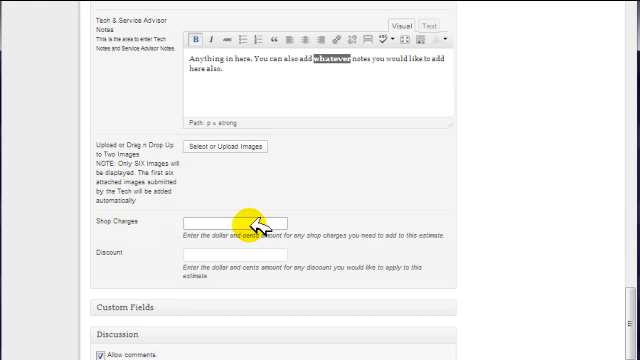
type("37.50")
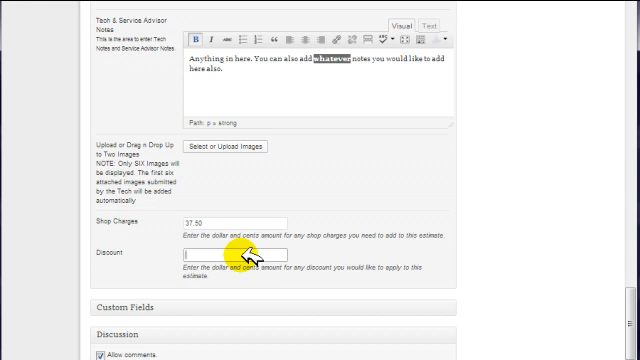
- Enter 25.00 as the repair order's discount
left_click(184, 256)
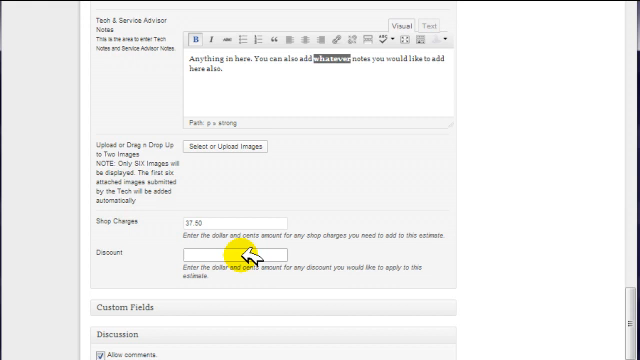
left_click(200, 256)
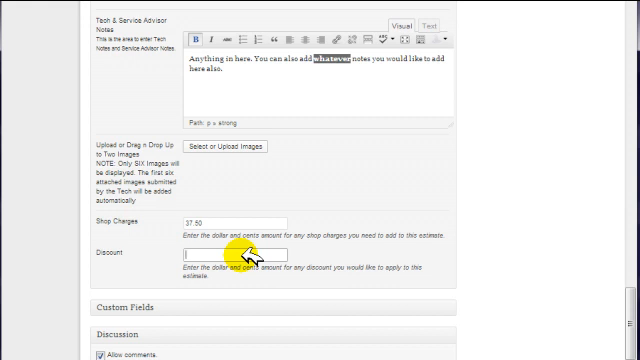
type("25.00")
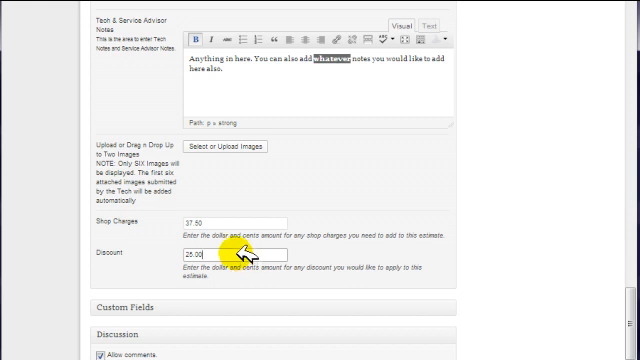
scroll("down", 3)
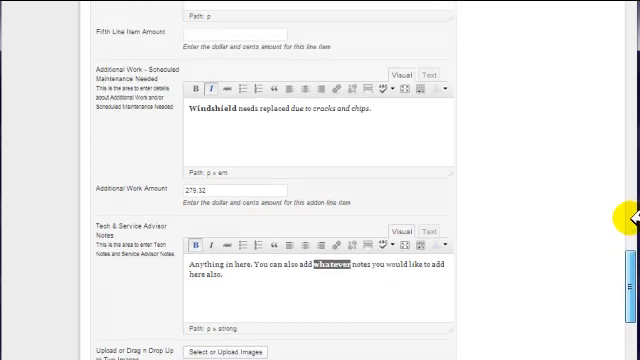
- Publish the Toms Monster Truck page and view the live repair order summary
scroll("up", 3)
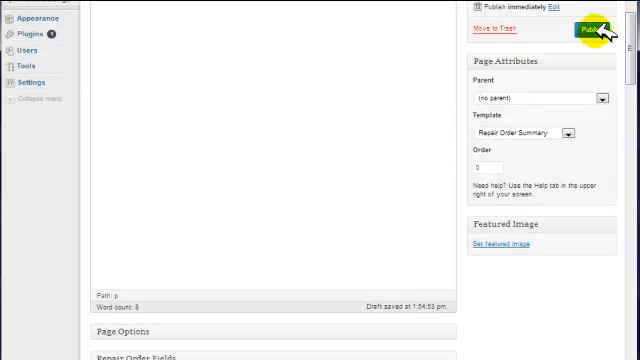
left_click(592, 30)
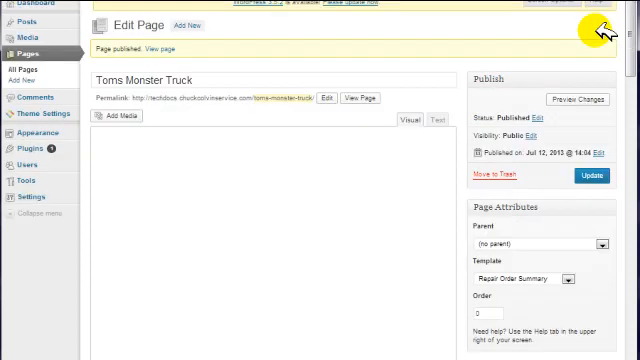
left_click(406, 122)
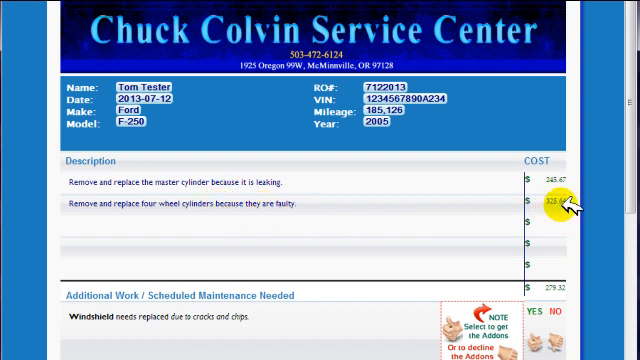
scroll("down", 3)
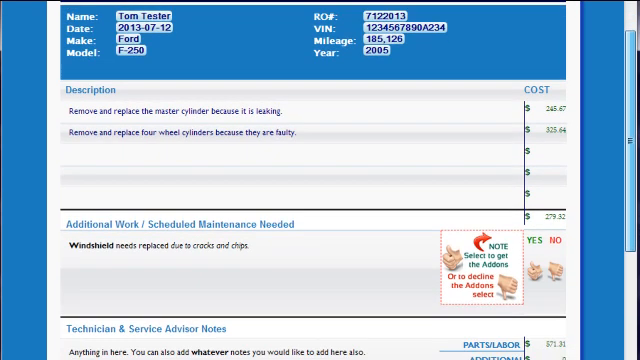
scroll("down", 3)
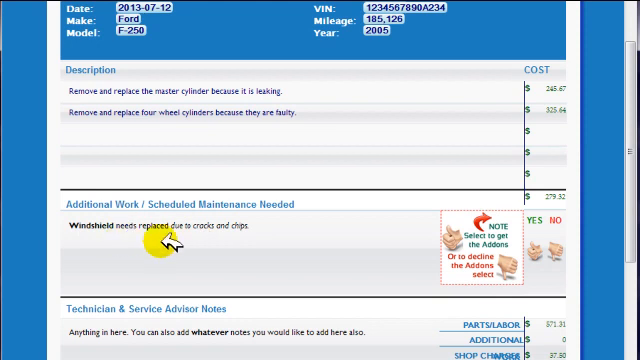
double_click(82, 224)
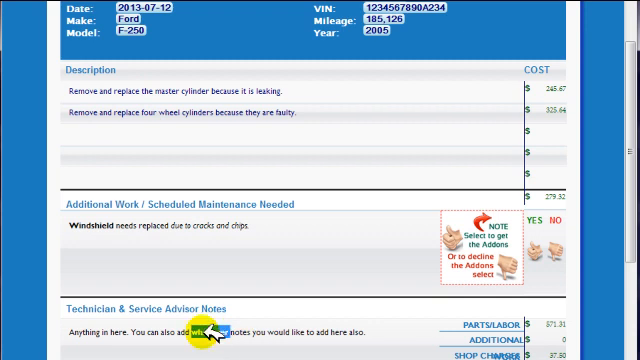
mouse_move(210, 256)
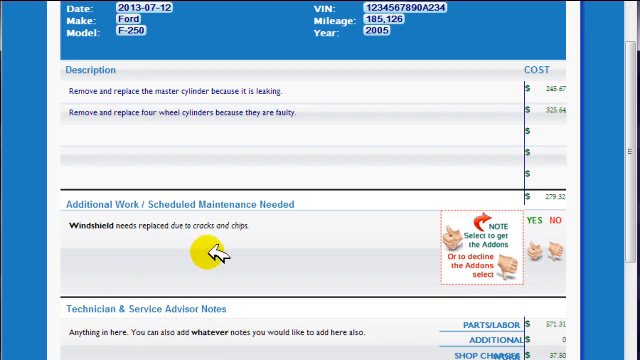
scroll("down", 3)
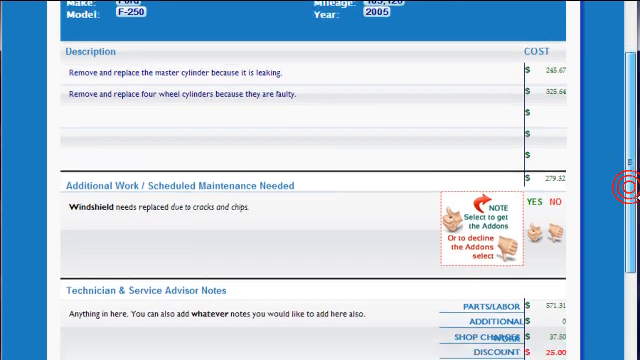
scroll("down", 3)
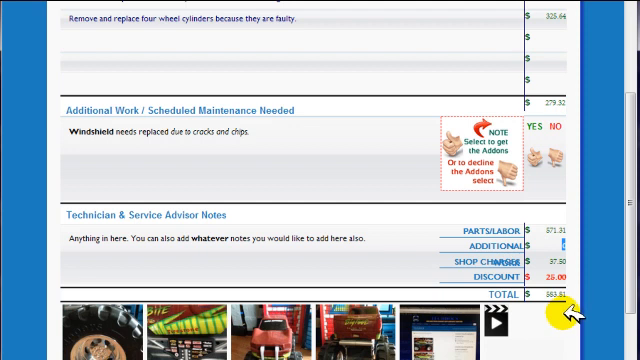
mouse_move(570, 300)
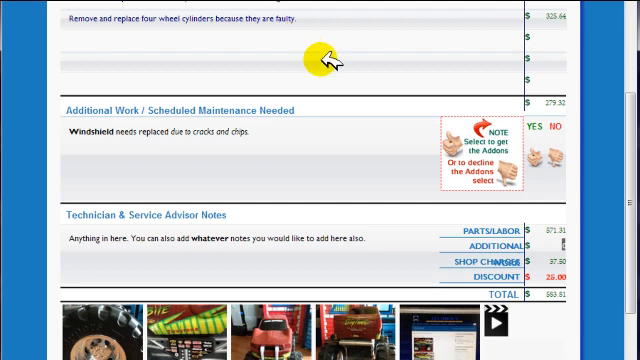
mouse_move(548, 210)
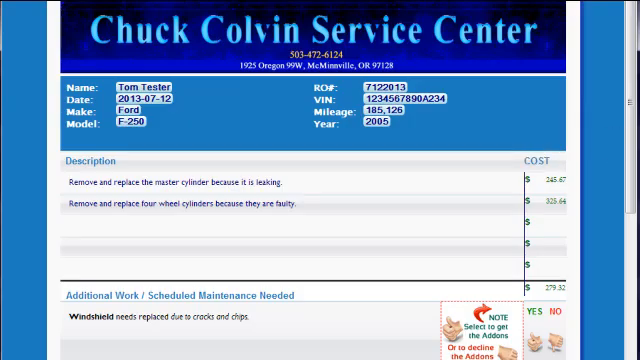
scroll("down", 3)
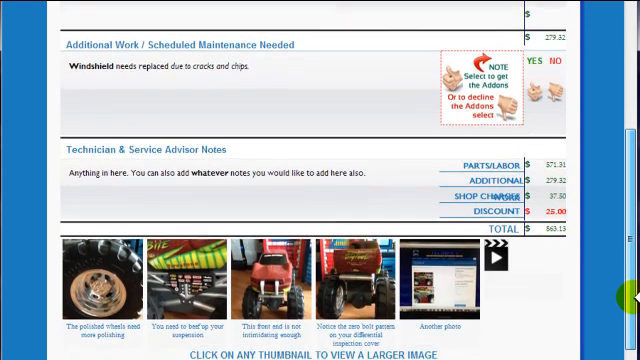
scroll("down", 3)
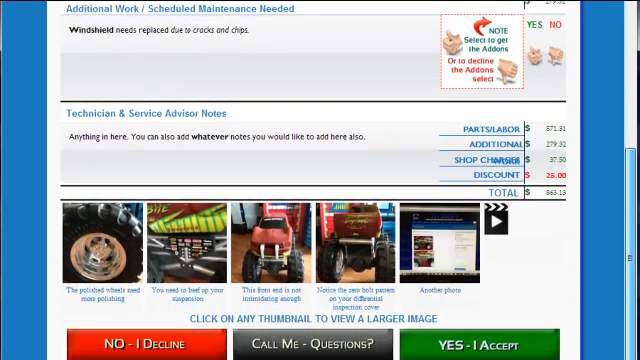
scroll("down", 3)
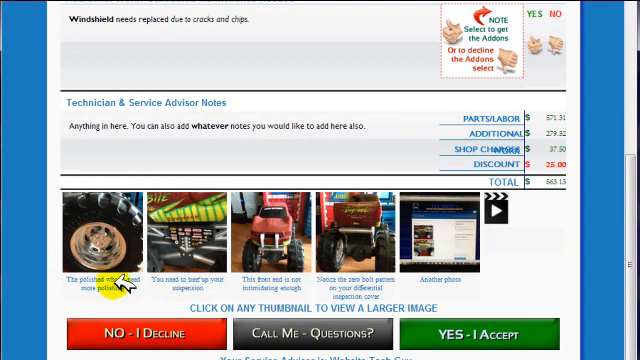
mouse_move(400, 262)
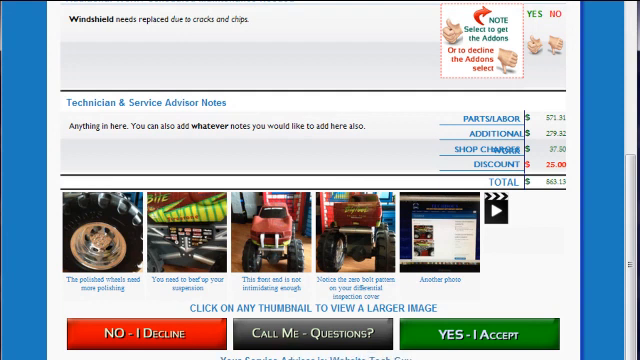
mouse_move(230, 344)
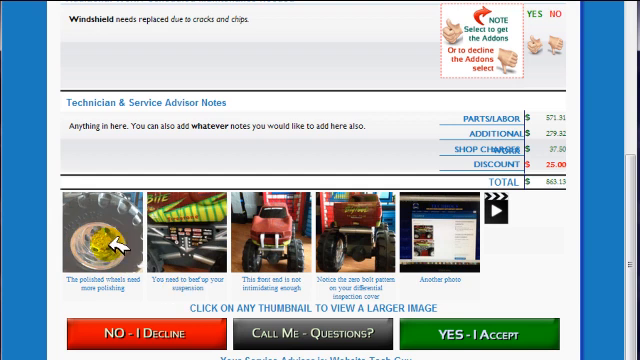
mouse_move(270, 240)
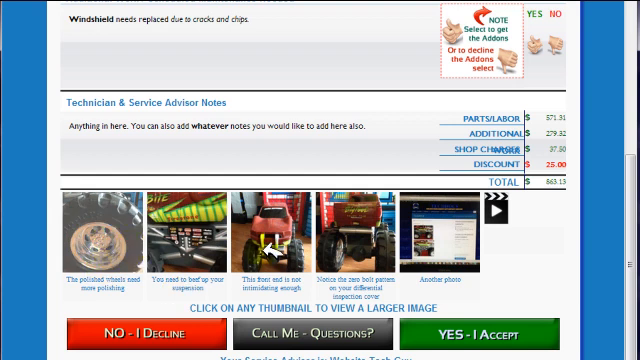
mouse_move(110, 244)
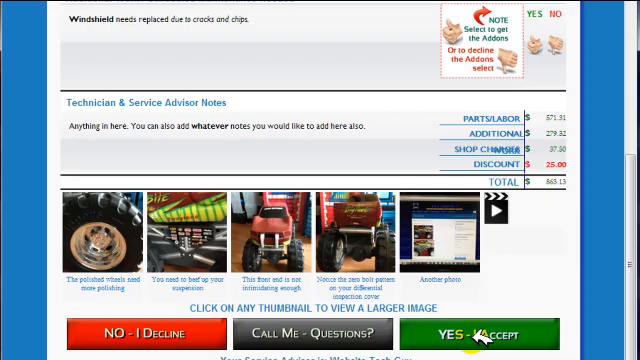
- Accept the repair order and review the prefilled confirmation form with its 863.13 total
left_click(484, 330)
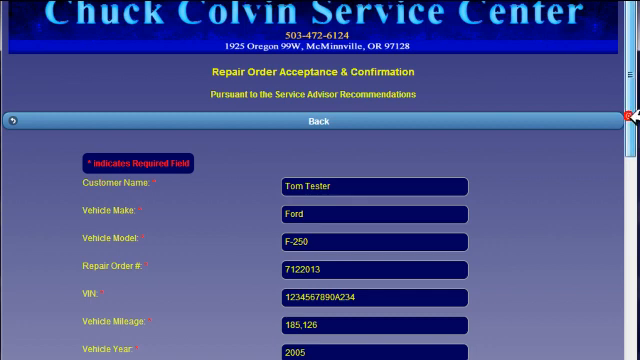
scroll("down", 3)
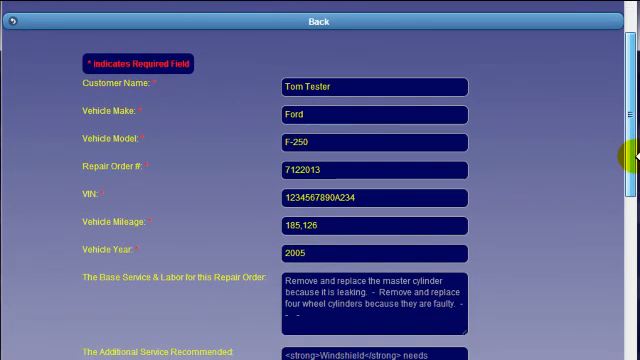
scroll("down", 3)
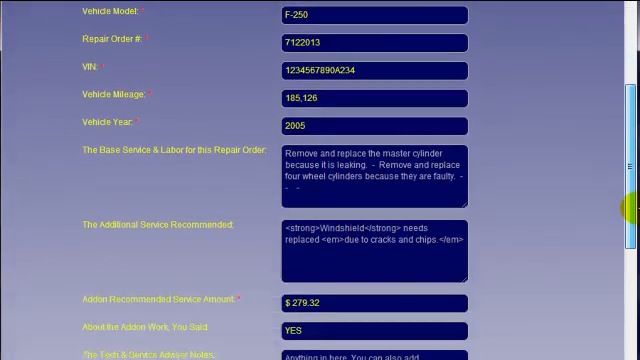
scroll("down", 3)
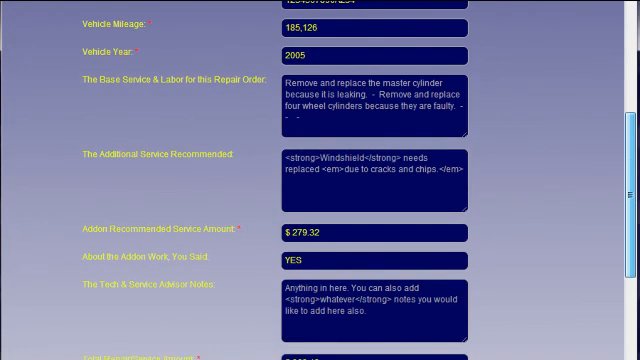
scroll("down", 3)
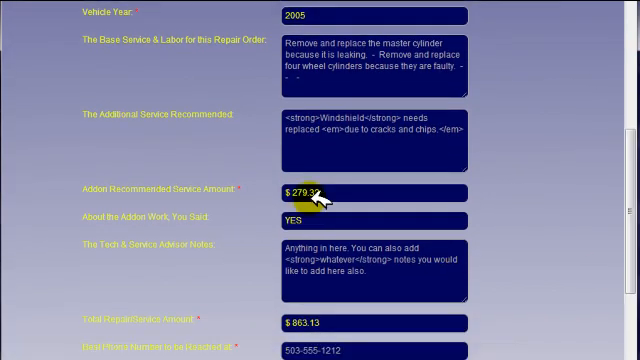
mouse_move(310, 212)
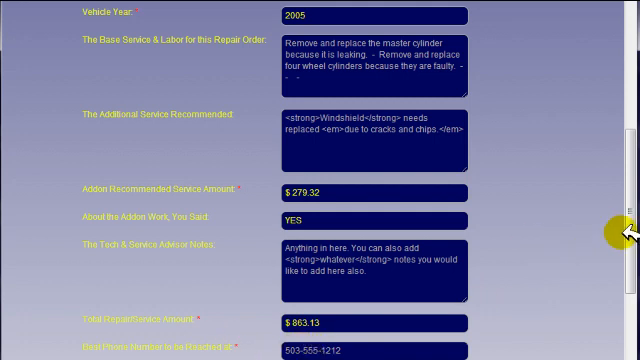
scroll("down", 3)
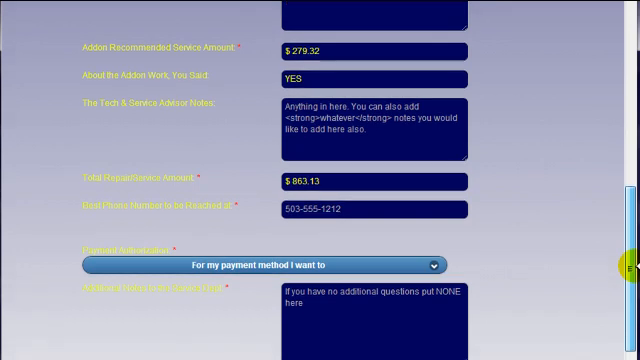
scroll("down", 3)
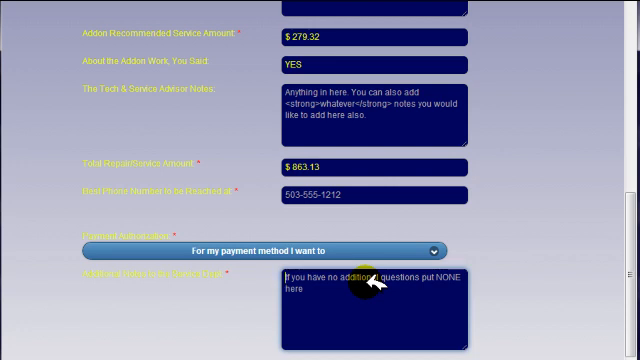
- Add the comment 'I need this vehicle back today' to the additional comments box
type("I need")
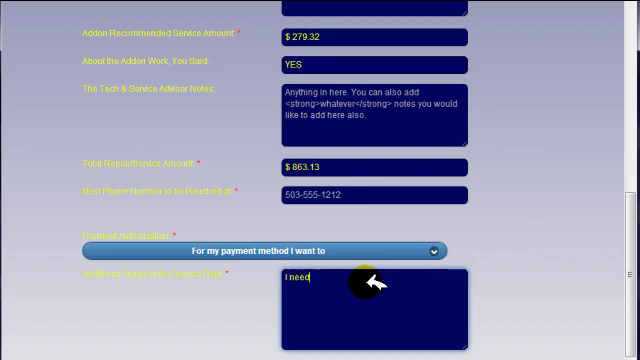
type("this")
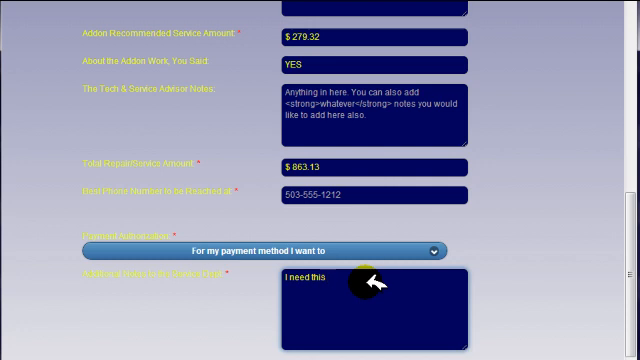
type("vehicle")
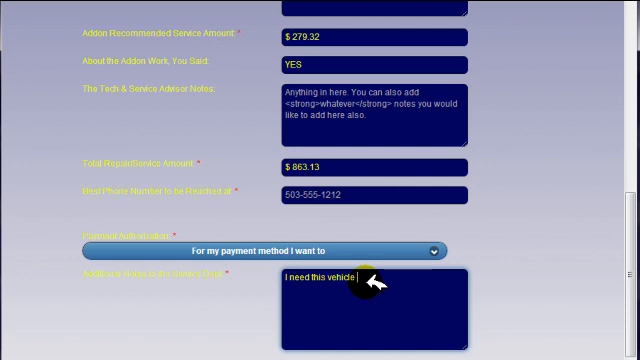
type("back")
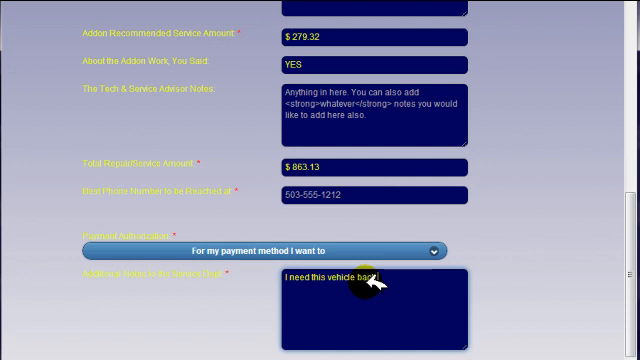
type("today")
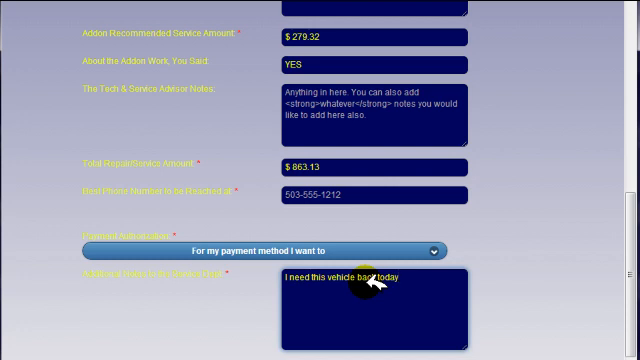
mouse_move(424, 280)
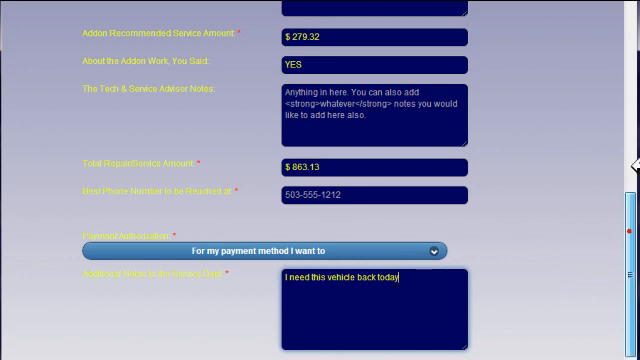
- Reset the acceptance form so all fields return to their defaults
scroll("down", 3)
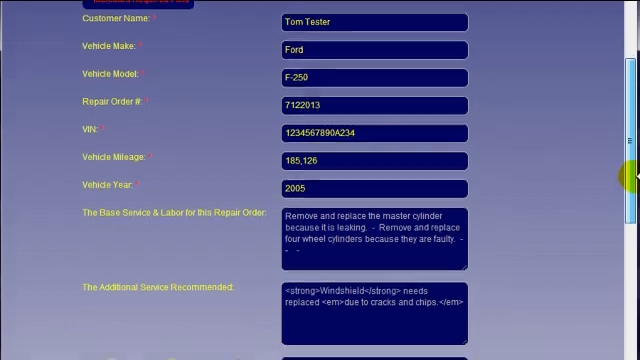
scroll("down", 3)
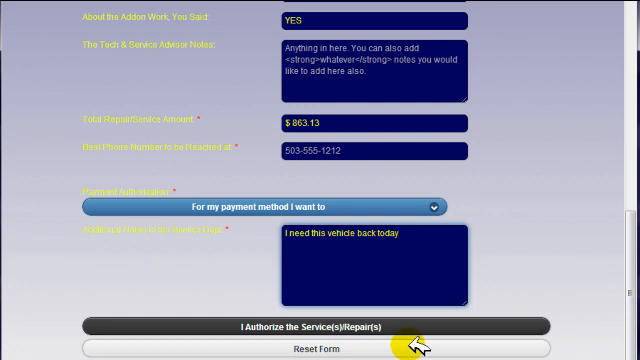
left_click(416, 230)
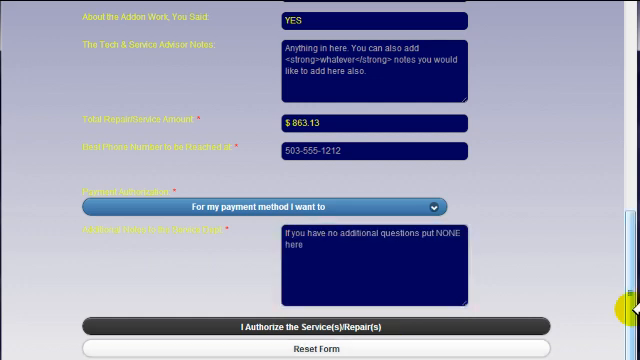
- Fill the callback number and NONE comment, then authorize the repairs to get the thank-you message
scroll("up", 3)
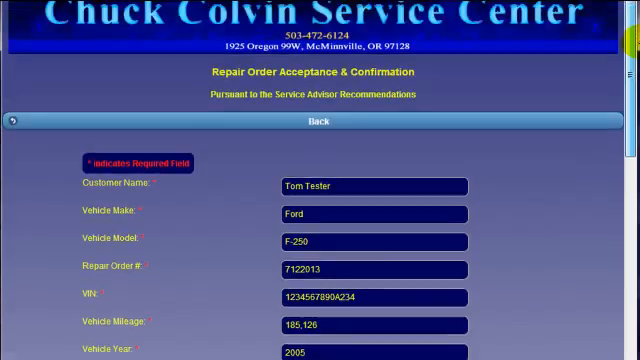
scroll("down", 3)
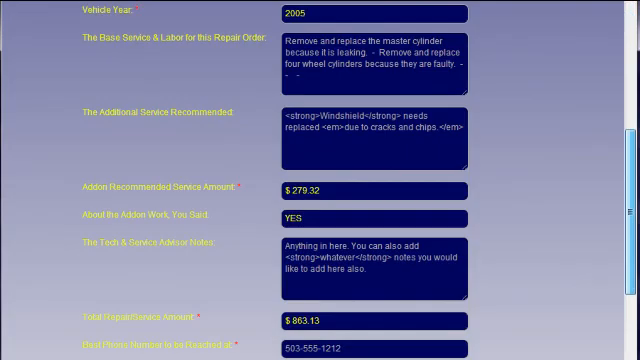
scroll("down", 3)
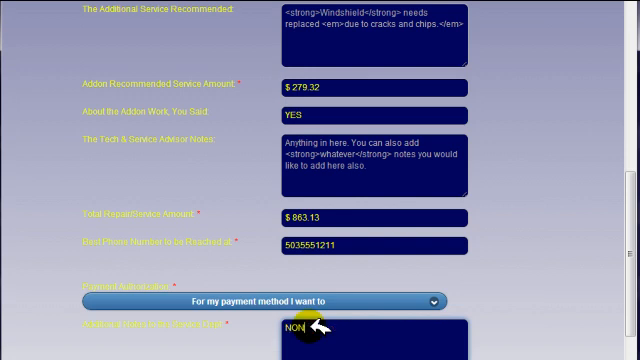
type("E")
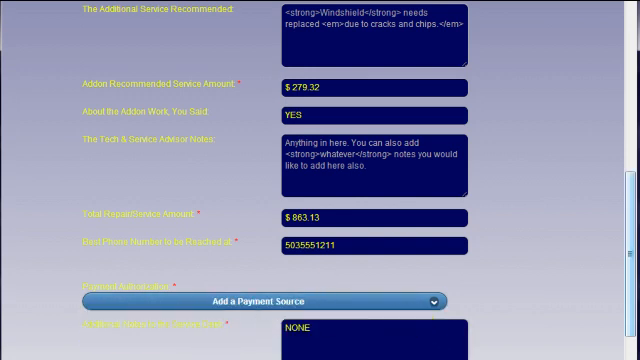
scroll("down", 3)
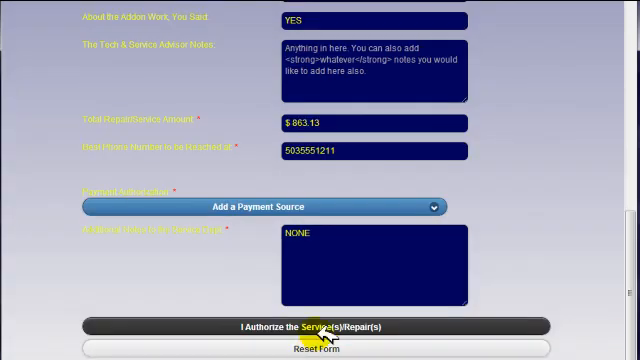
left_click(320, 326)
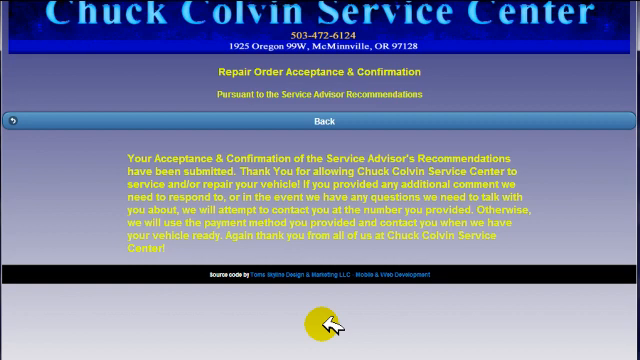
- Scroll the repair order summary down to its decline, call-me and accept buttons
scroll("down", 3)
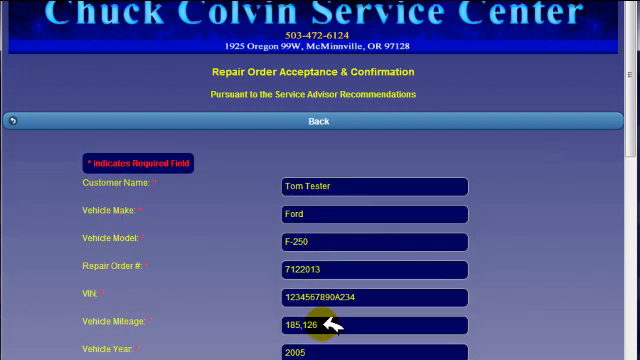
scroll("down", 3)
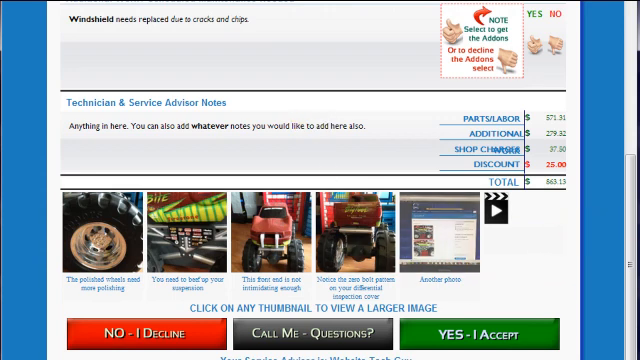
scroll("up", 3)
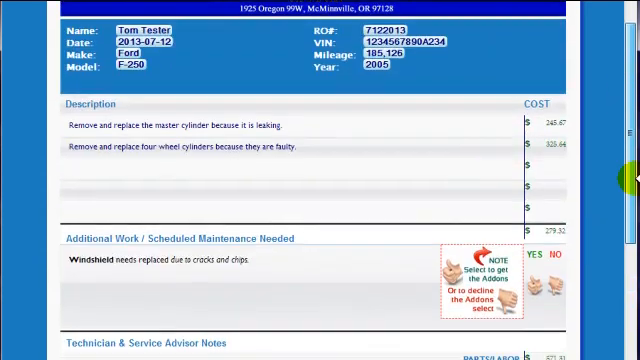
scroll("down", 3)
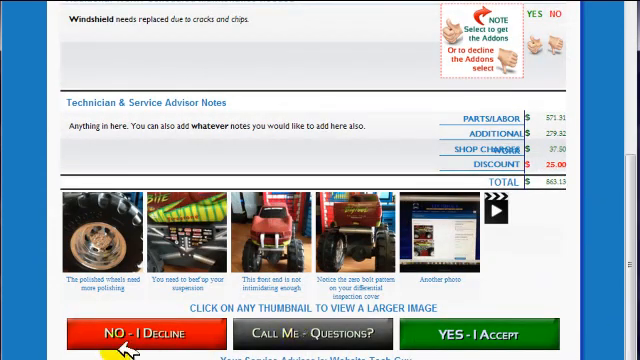
- Choose 'NO - I Decline' and review the decline-reason form
left_click(128, 328)
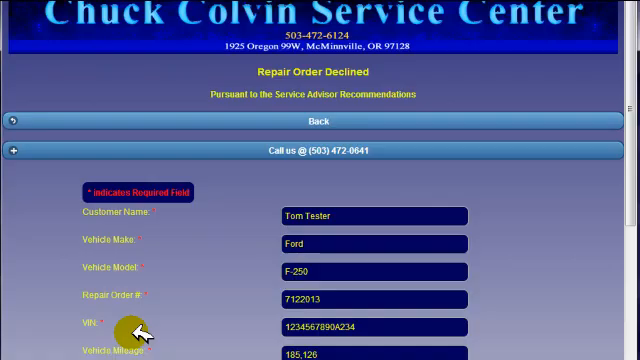
scroll("down", 3)
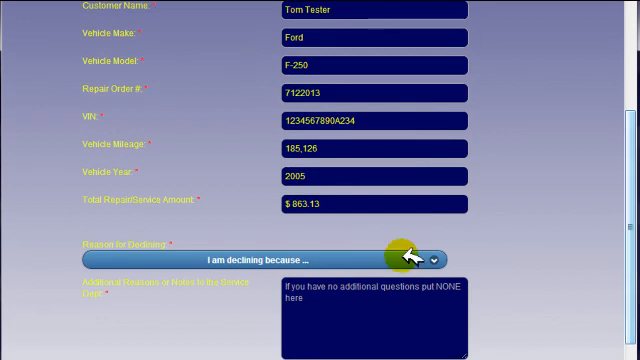
mouse_move(540, 256)
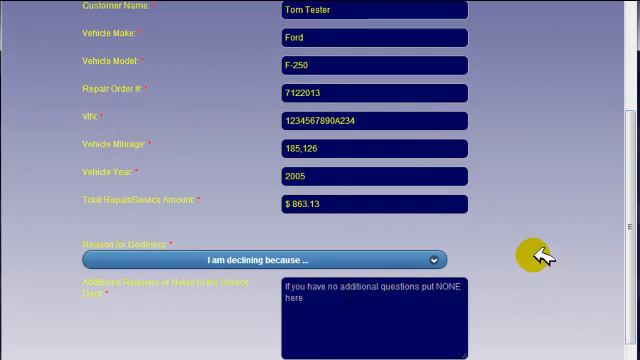
scroll("down", 3)
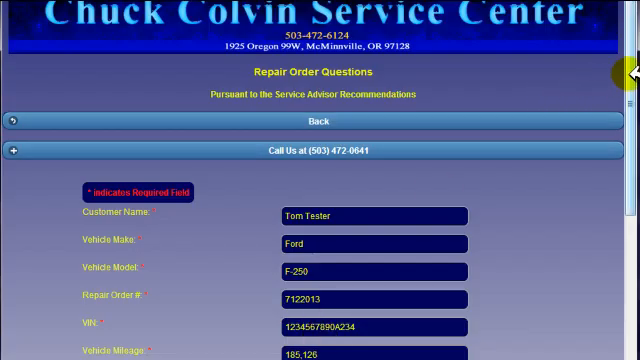
- Scroll through the Repair Order Questions form asking for a callback number and topic
scroll("down", 3)
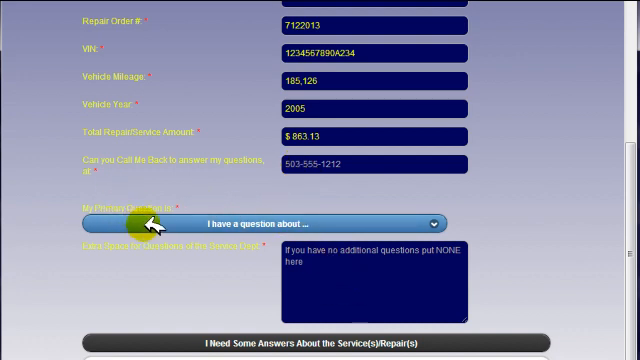
mouse_move(324, 262)
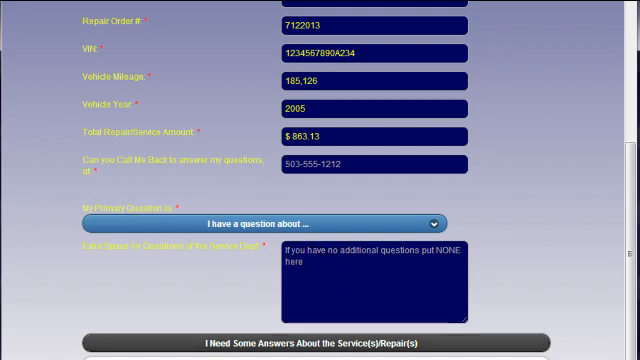
scroll("up", 3)
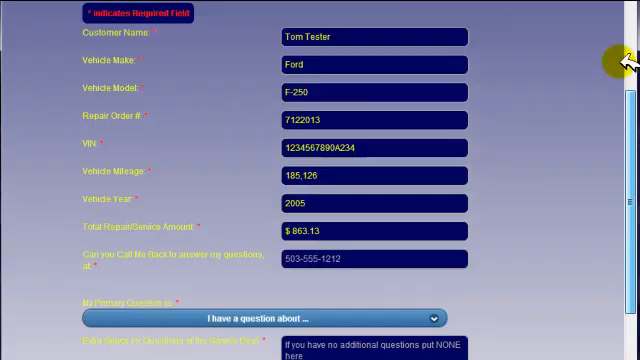
scroll("down", 3)
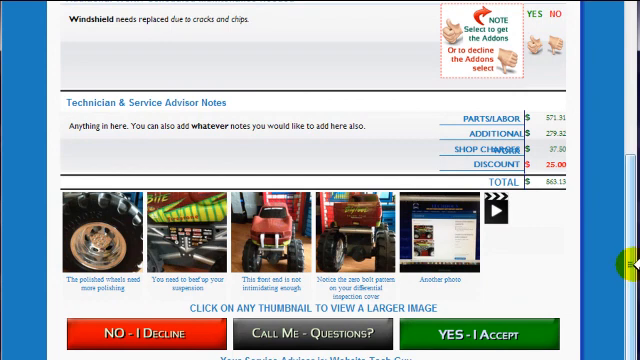
- Scroll the repair order page between its Ford F-250 header and cylinder replacement line items
scroll("up", 3)
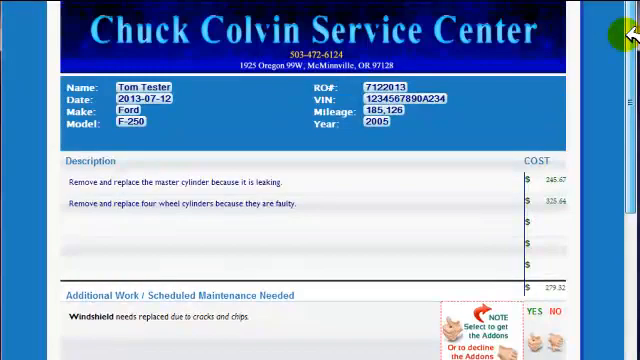
scroll("down", 3)
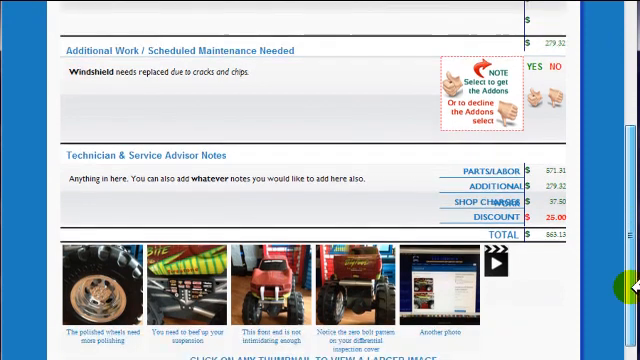
scroll("up", 3)
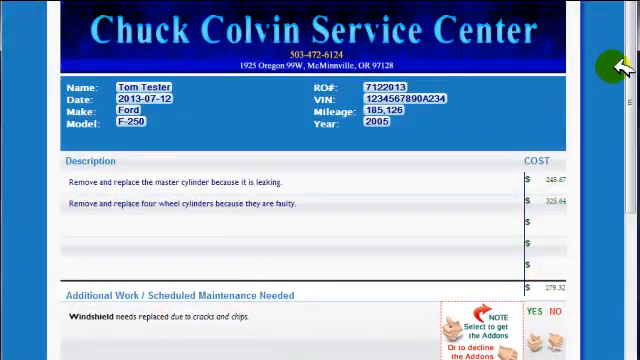